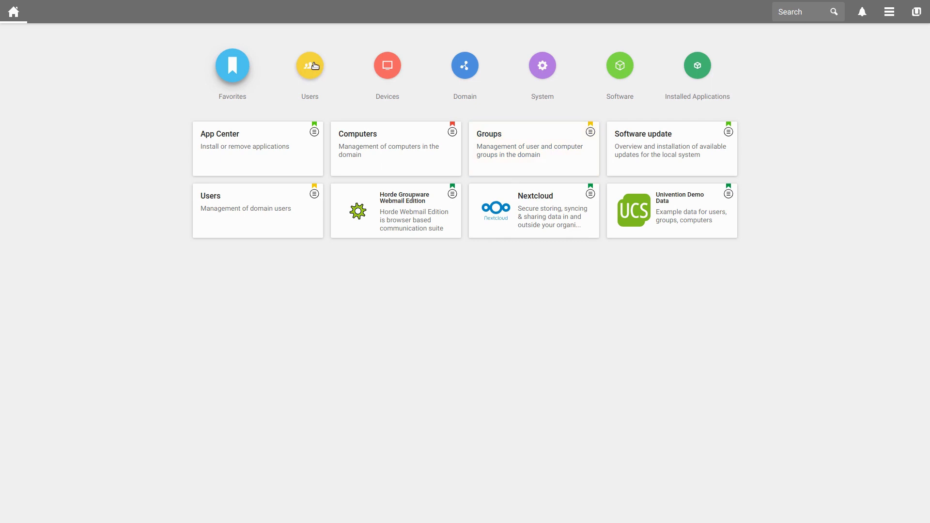
Show the Groups module listing all 19 existing domain groups
left_click(534, 148)
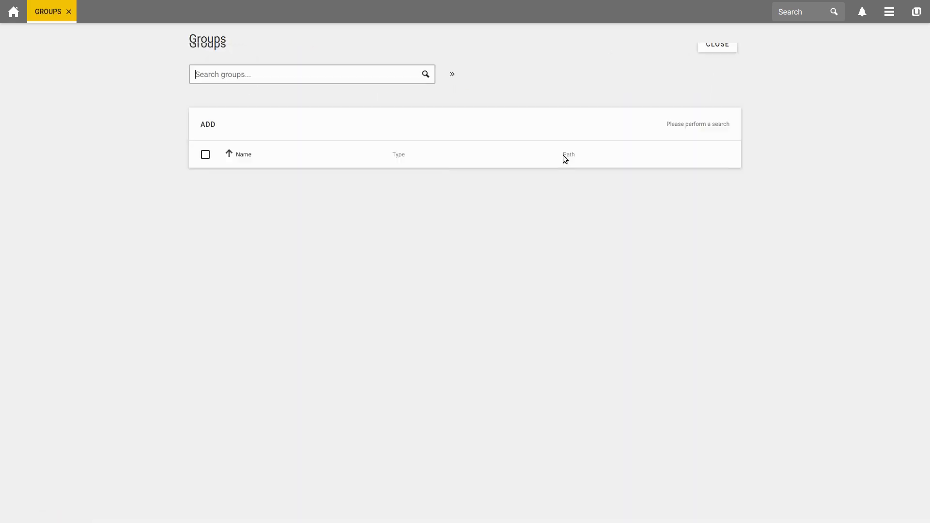
left_click(425, 74)
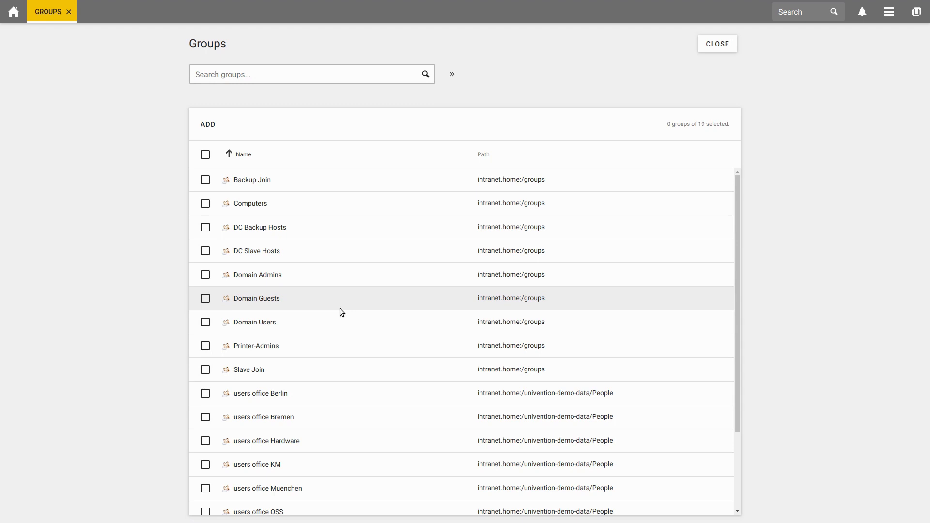
left_click(296, 75)
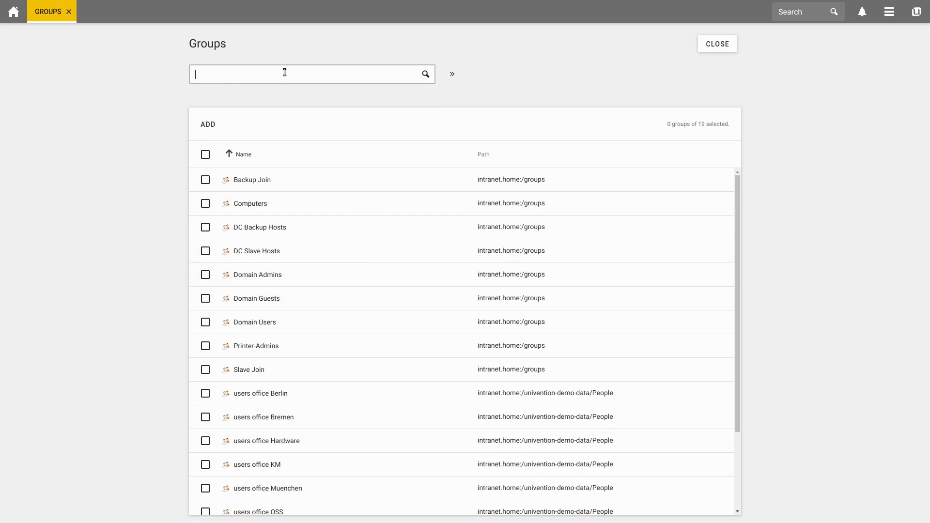
mouse_move(391, 65)
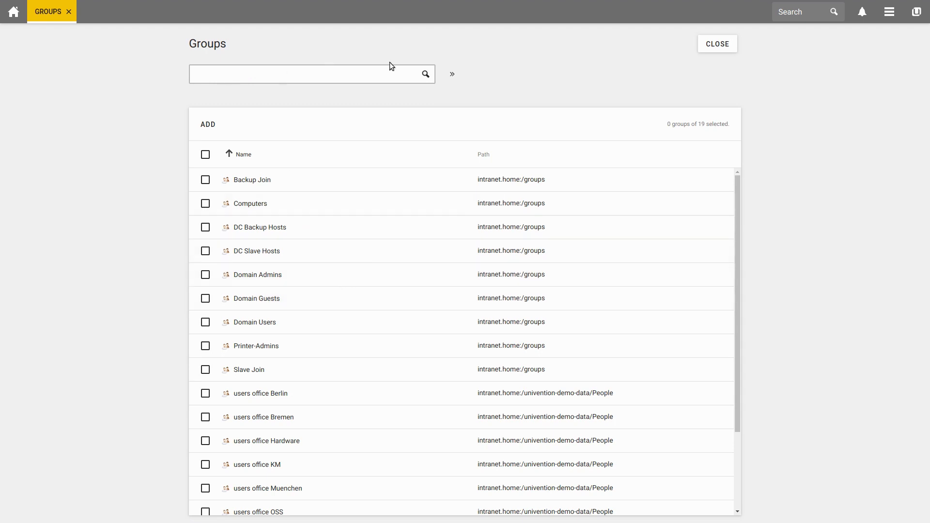
left_click(451, 75)
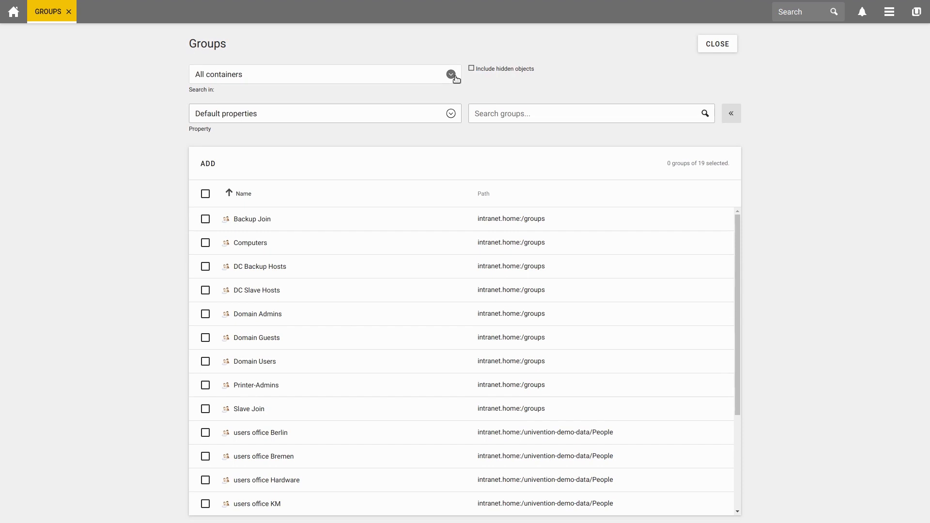
mouse_move(442, 79)
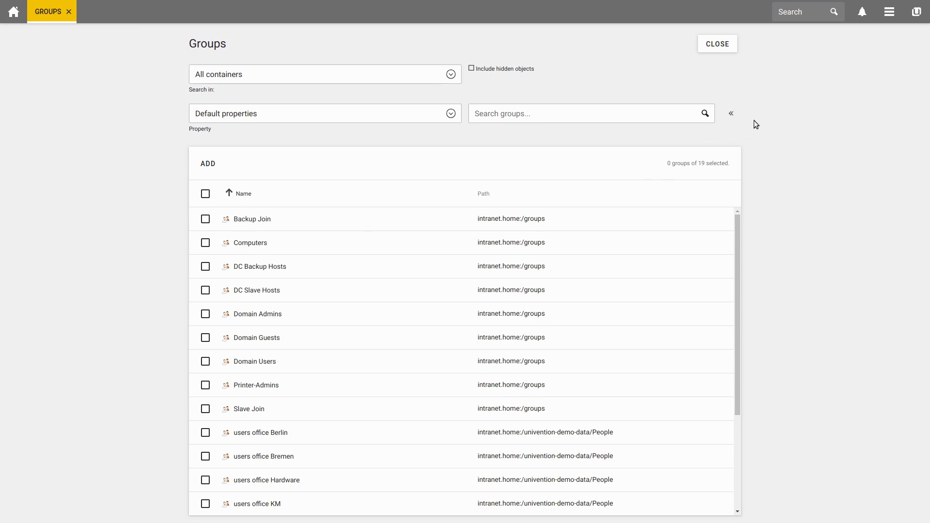
left_click(731, 114)
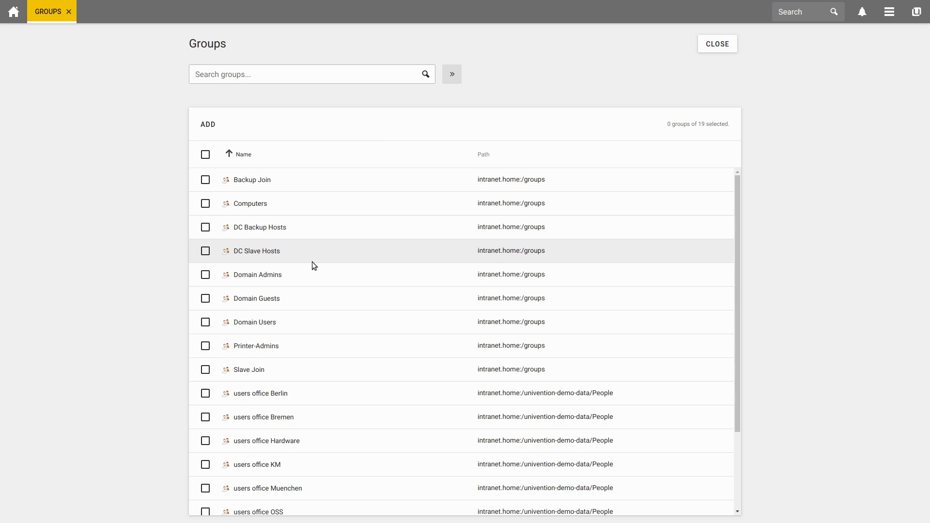
mouse_move(274, 318)
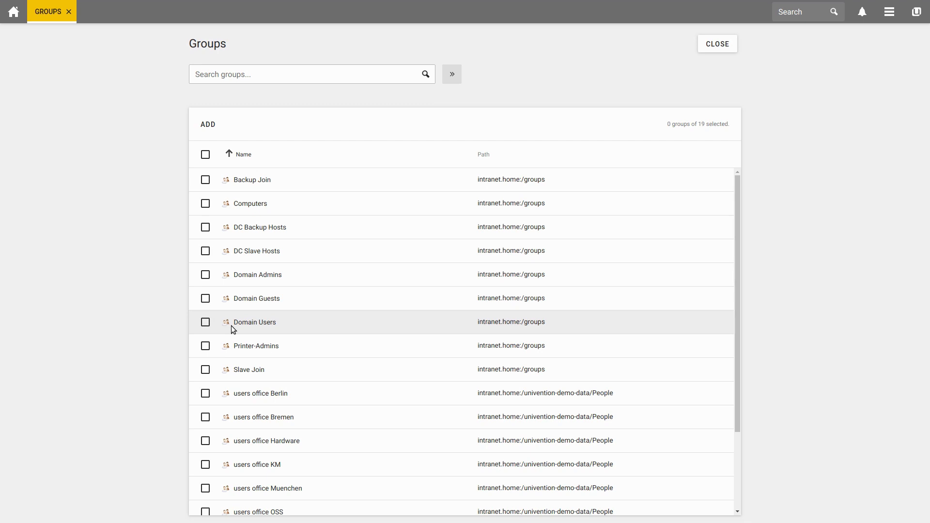
mouse_move(284, 276)
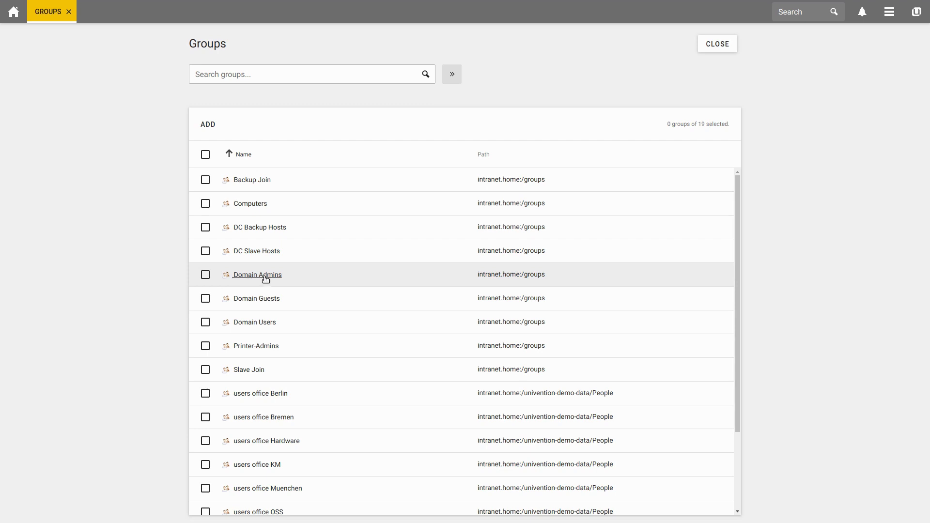
mouse_move(239, 282)
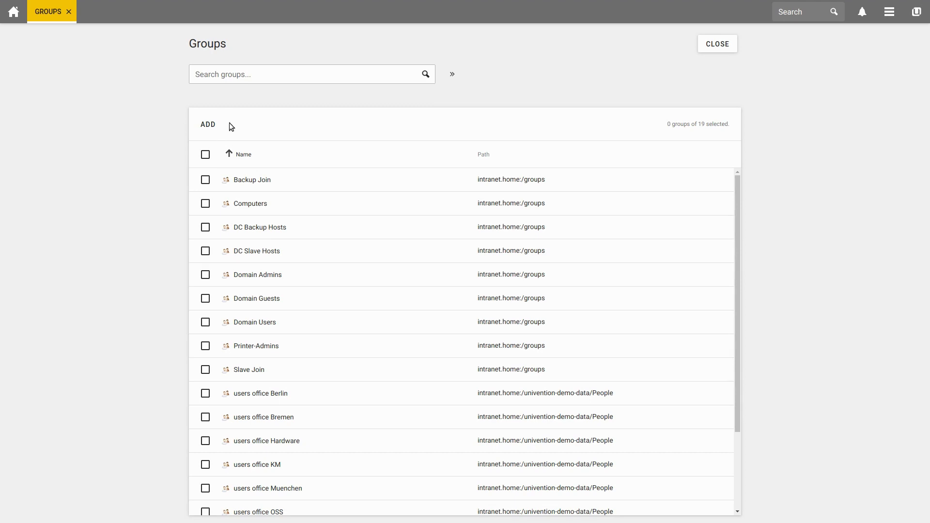
Start a new group in the default intranet.home:/groups container and continue to its details
left_click(207, 125)
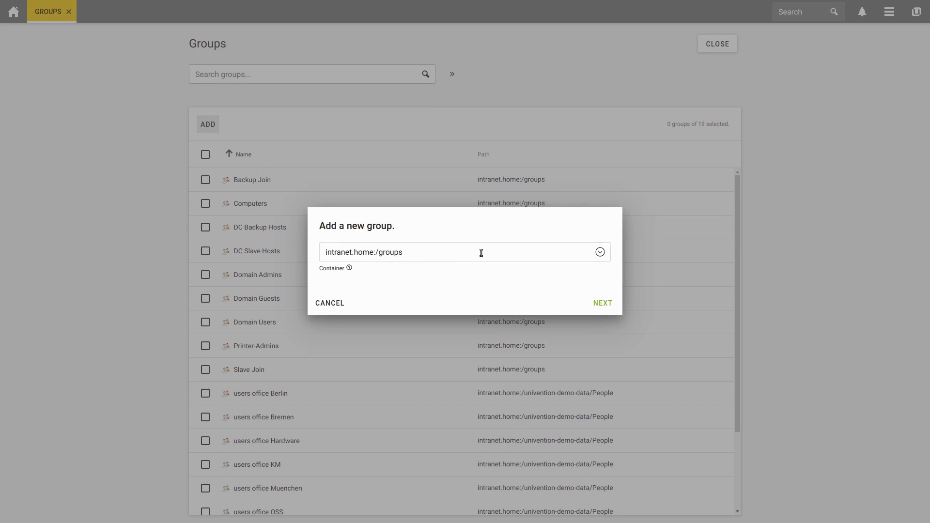
left_click(599, 252)
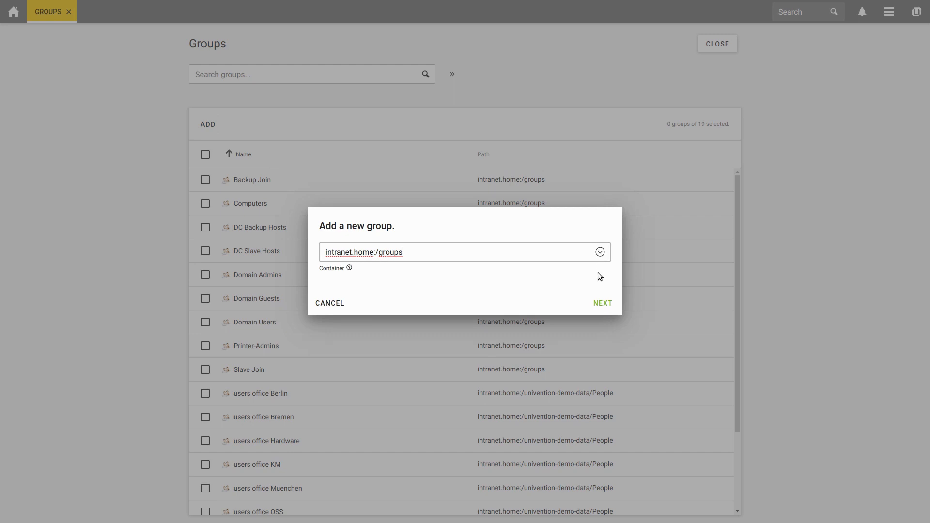
left_click(602, 303)
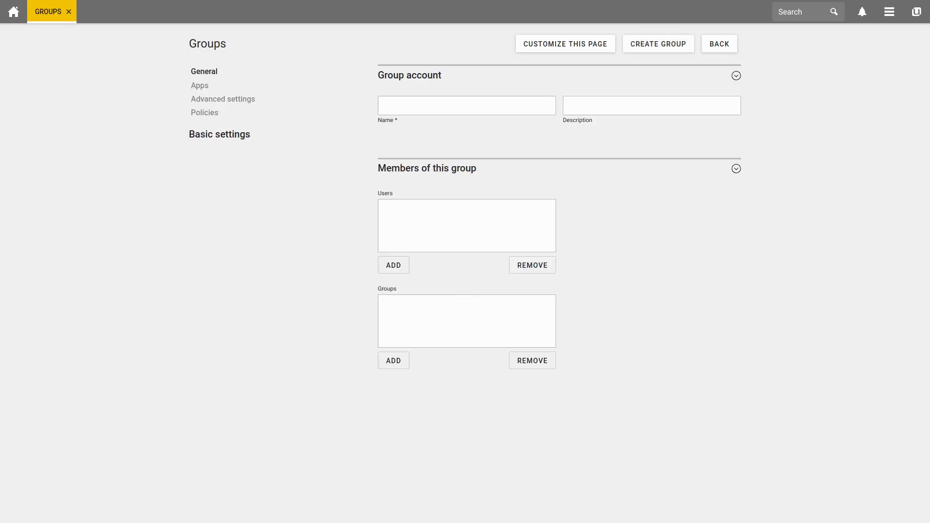
mouse_move(603, 303)
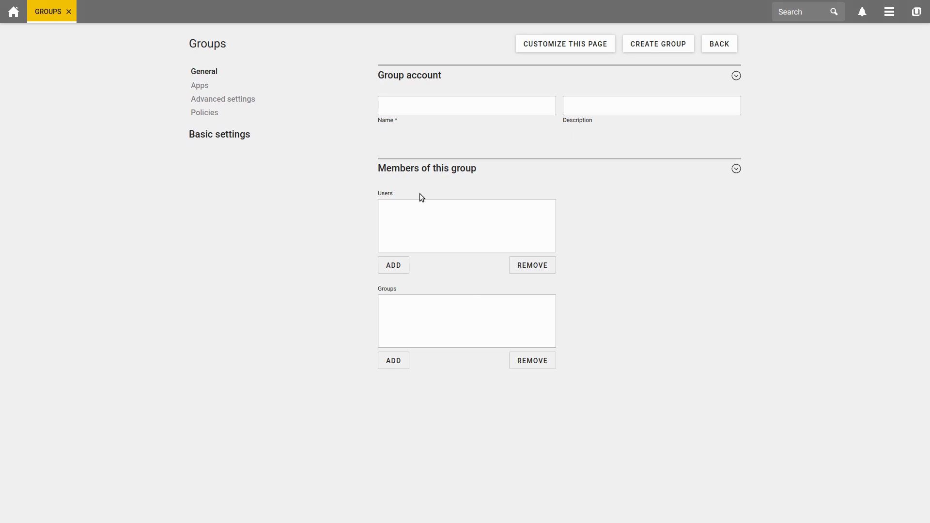
Name the new group Employees and leave its nested member groups empty
type("Emplo")
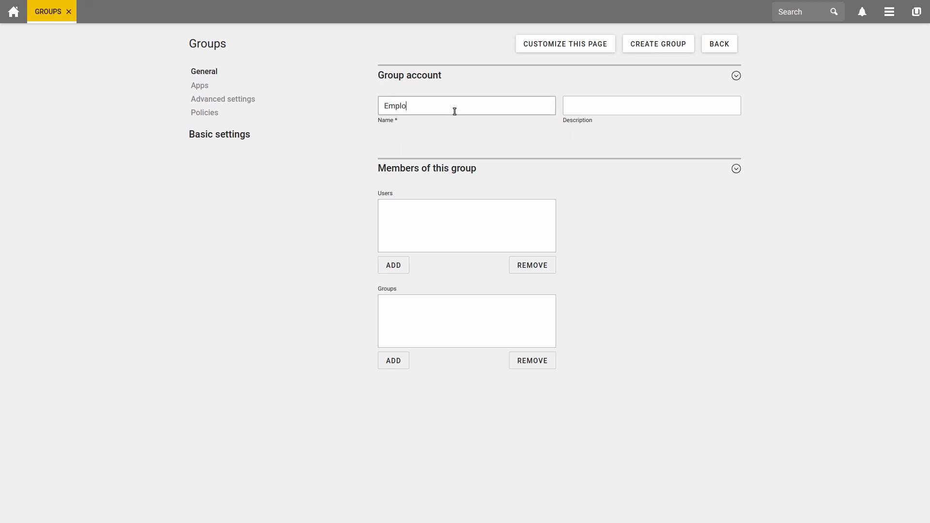
type("yees")
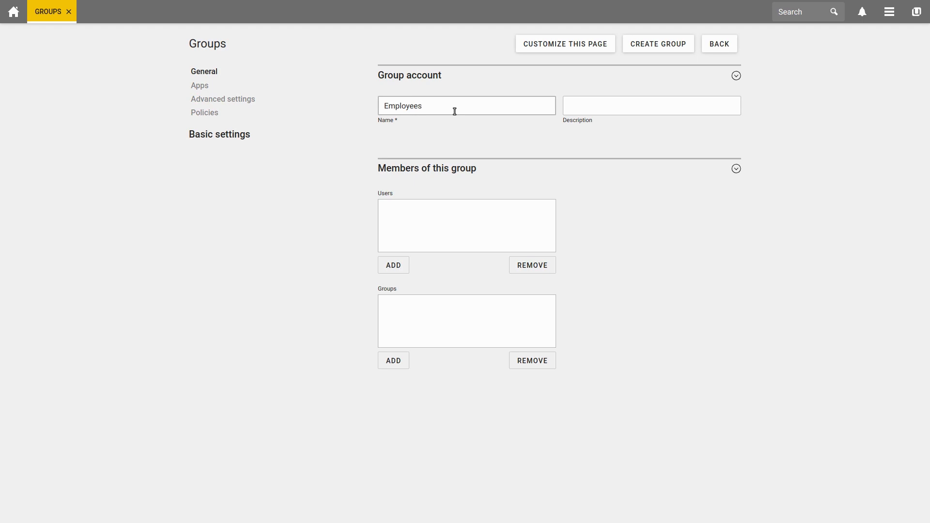
left_click(466, 105)
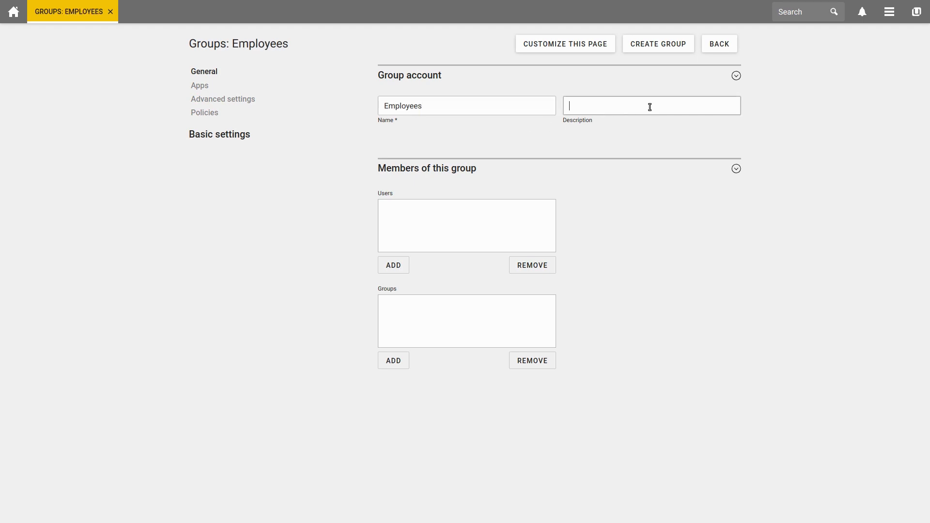
mouse_move(385, 261)
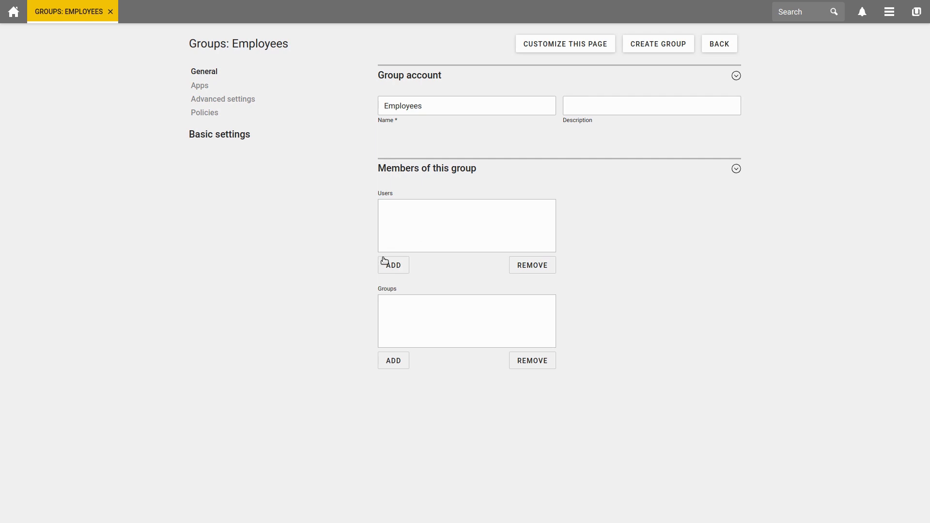
mouse_move(408, 242)
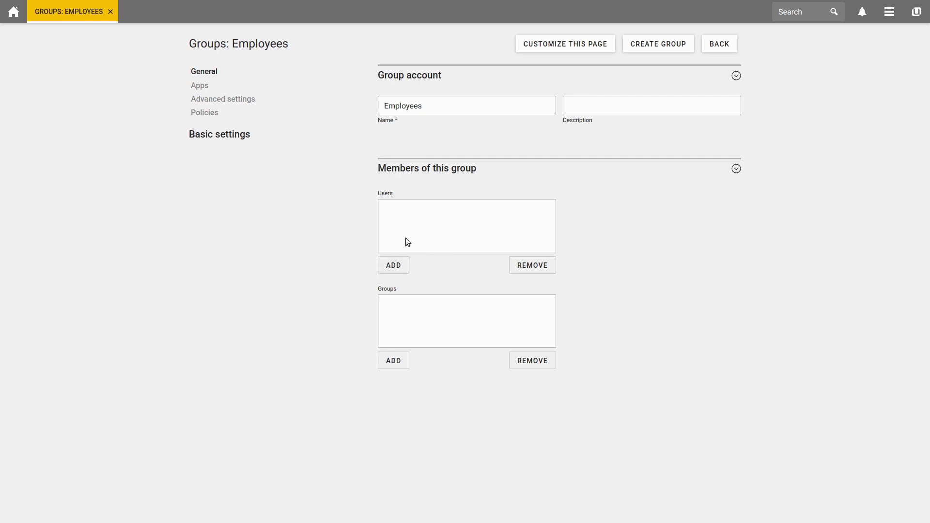
mouse_move(416, 205)
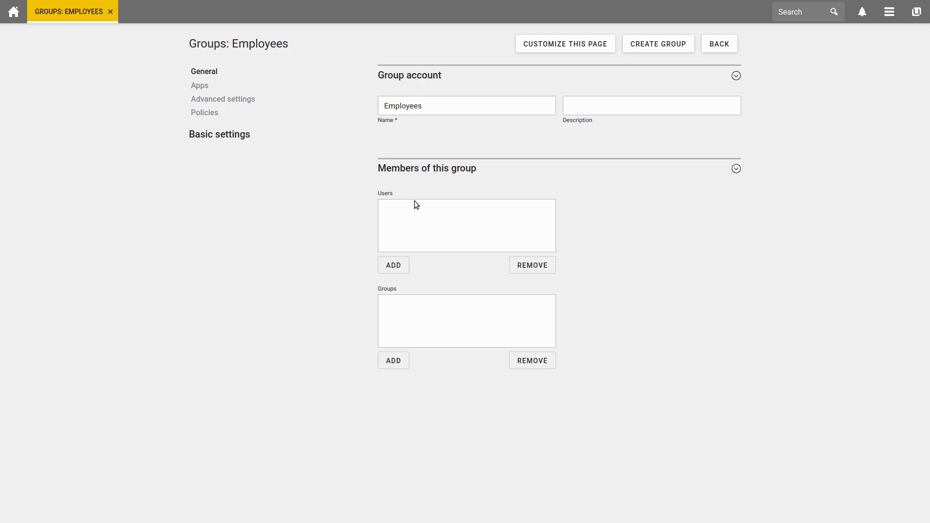
mouse_move(425, 307)
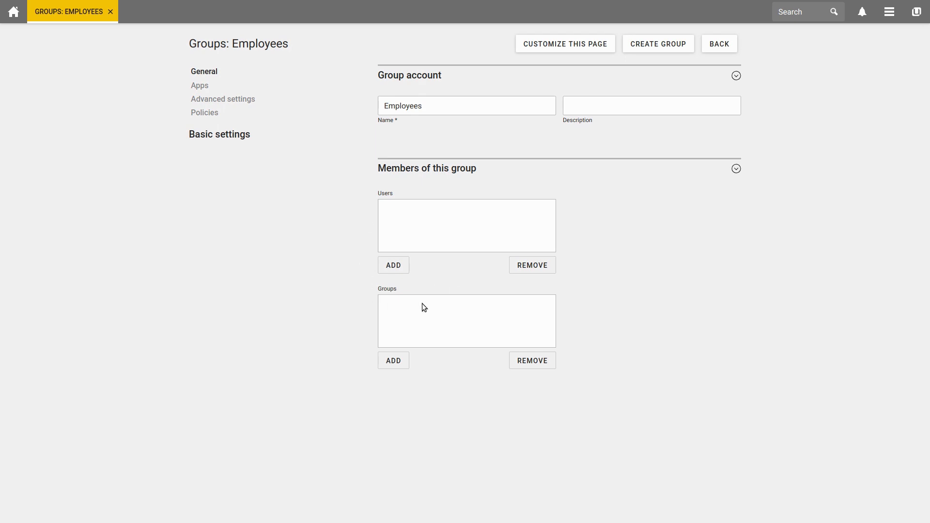
left_click(393, 361)
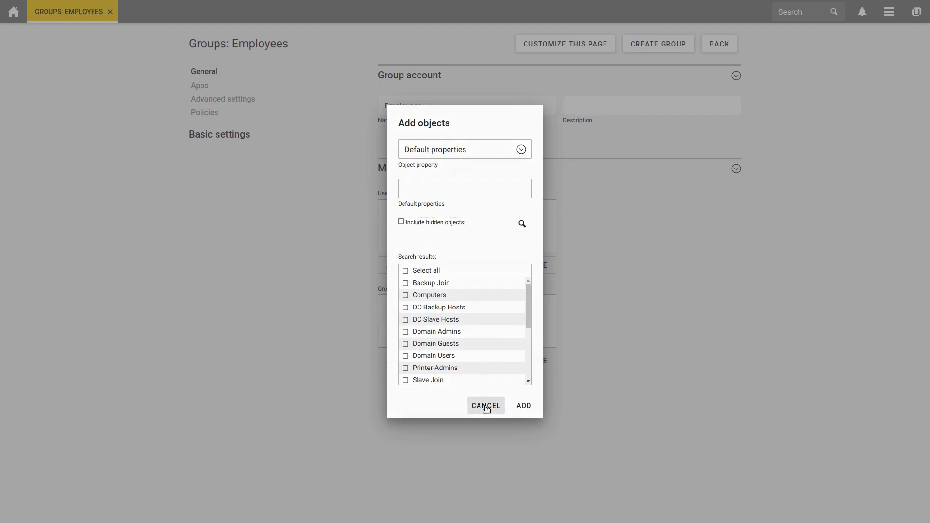
left_click(486, 406)
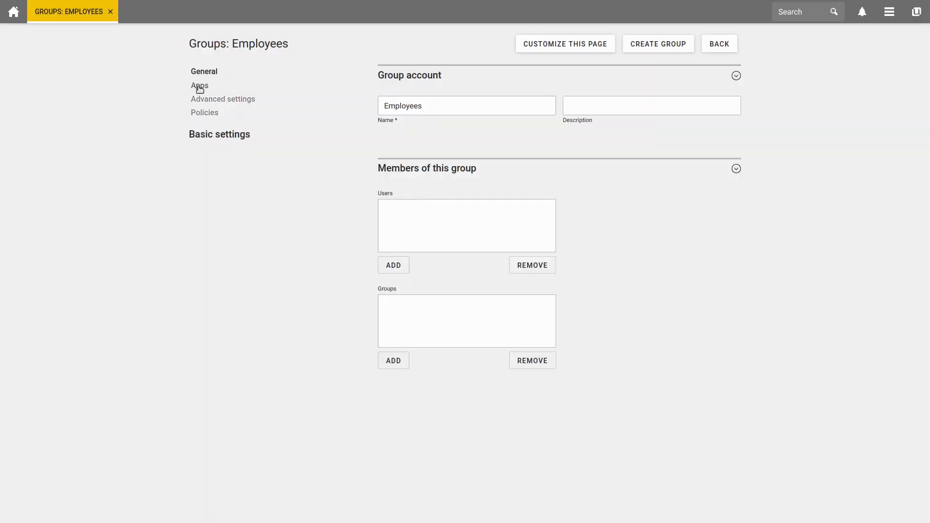
Enable Nextcloud access for the Employees group and show its advanced settings
left_click(200, 86)
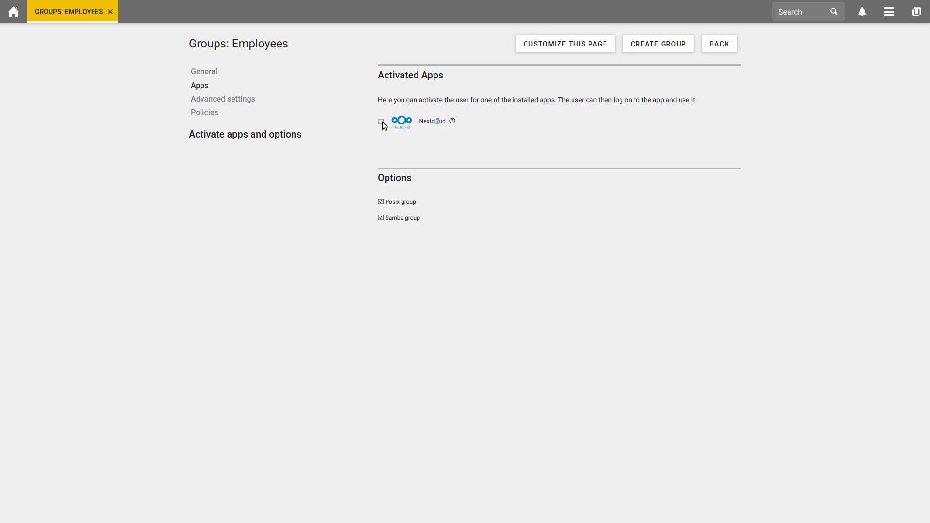
left_click(380, 122)
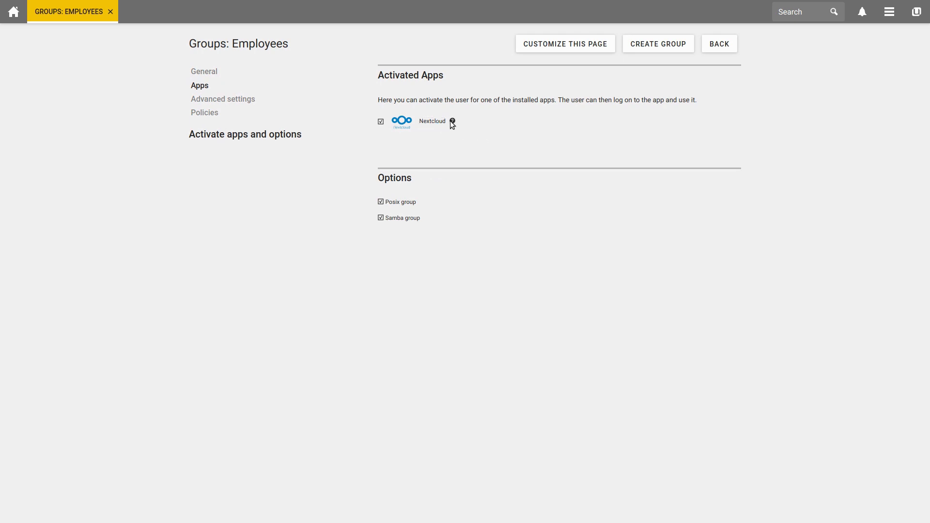
mouse_move(427, 136)
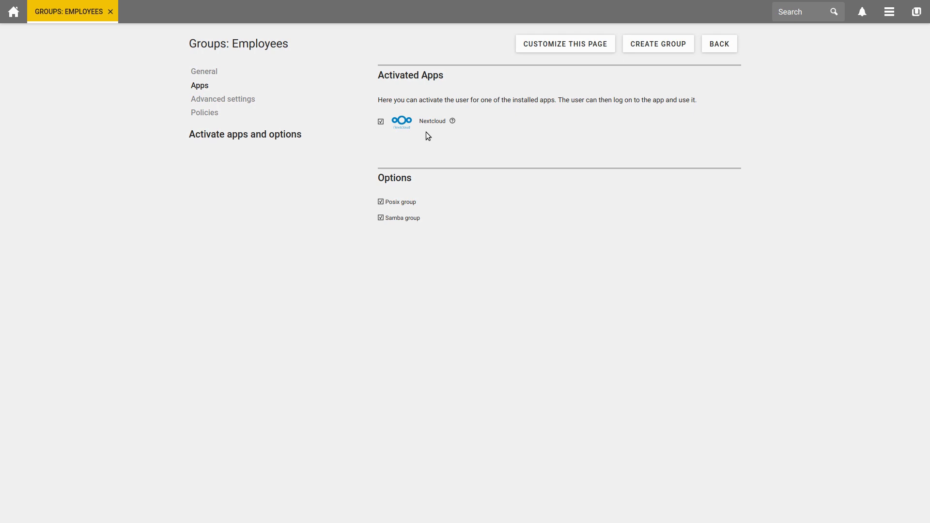
mouse_move(416, 135)
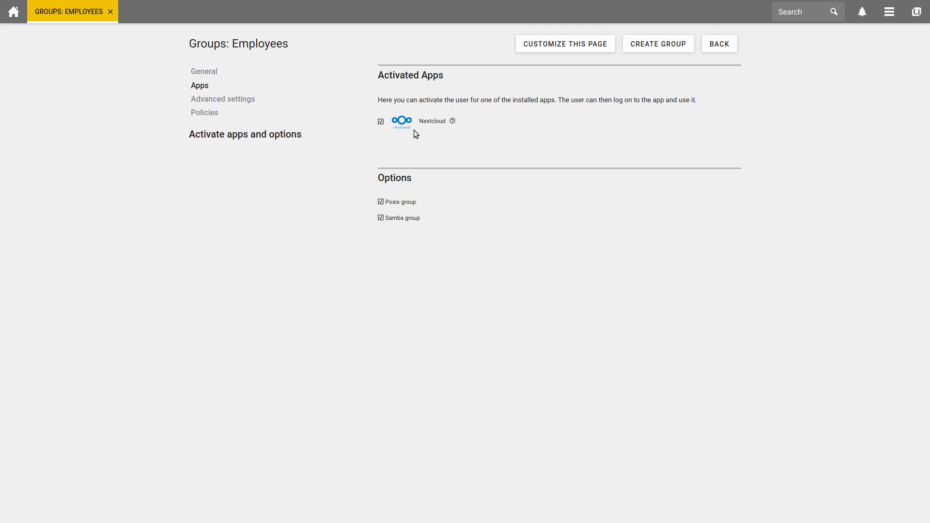
left_click(223, 99)
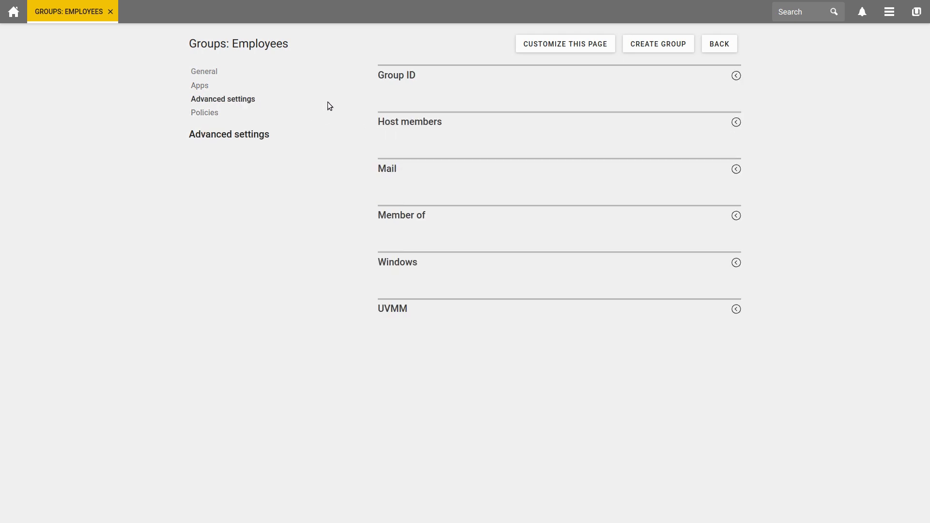
mouse_move(402, 296)
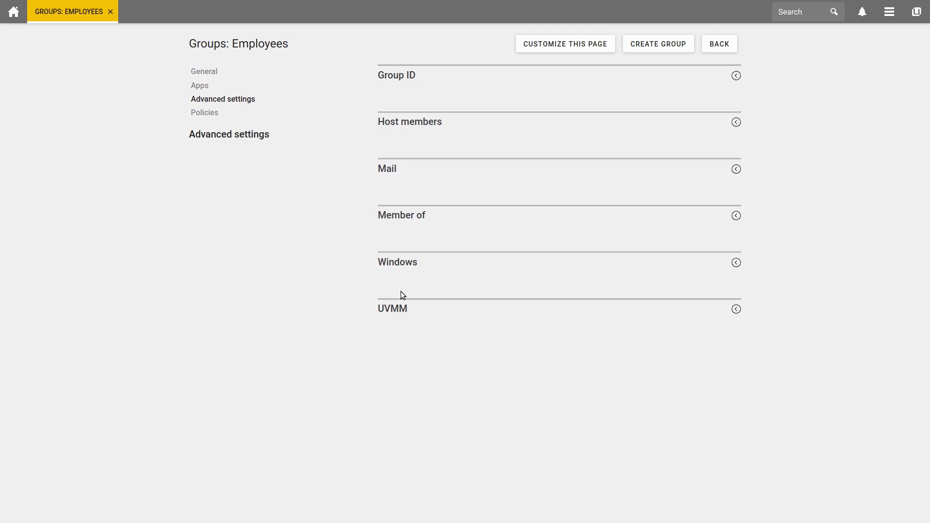
left_click(387, 169)
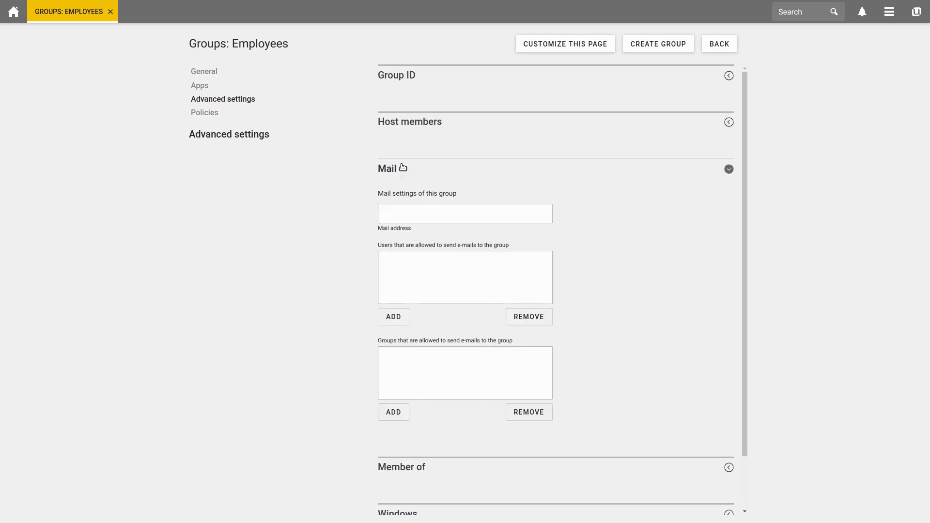
left_click(464, 213)
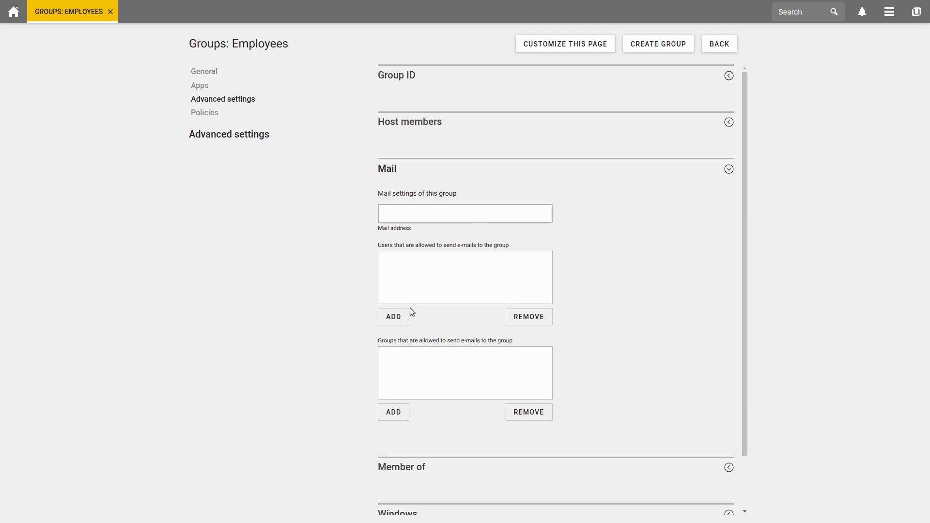
left_click(464, 213)
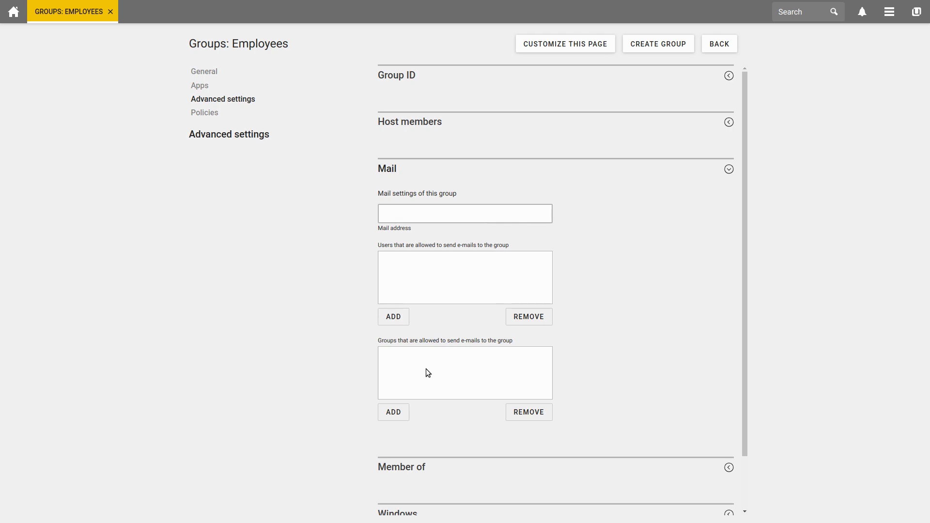
left_click(464, 213)
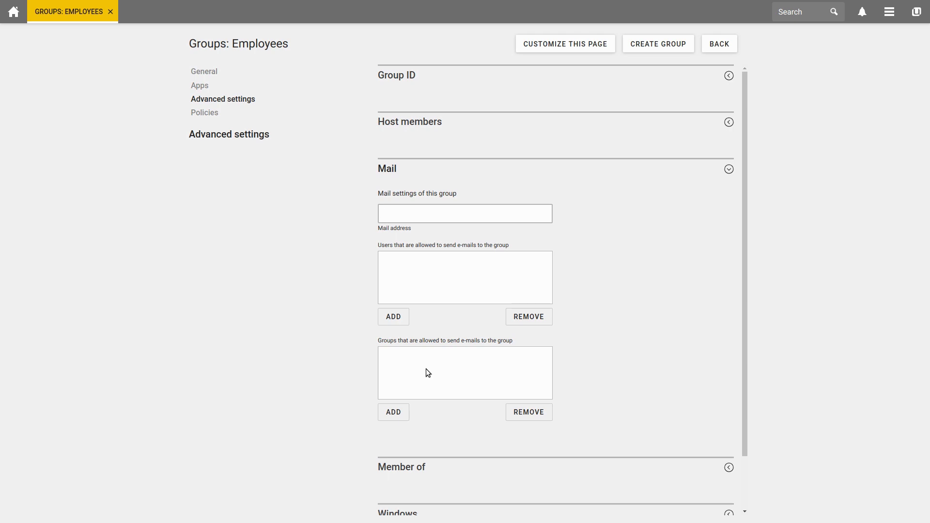
left_click(464, 214)
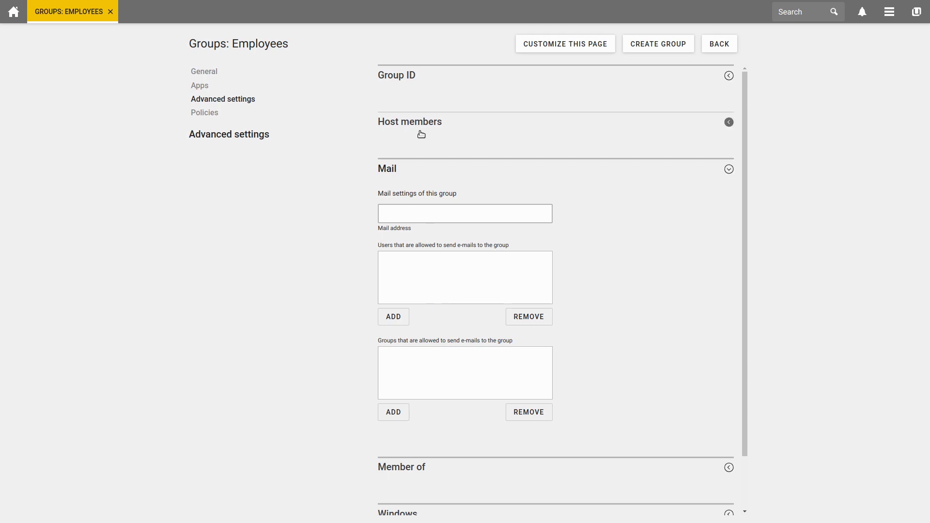
left_click(728, 122)
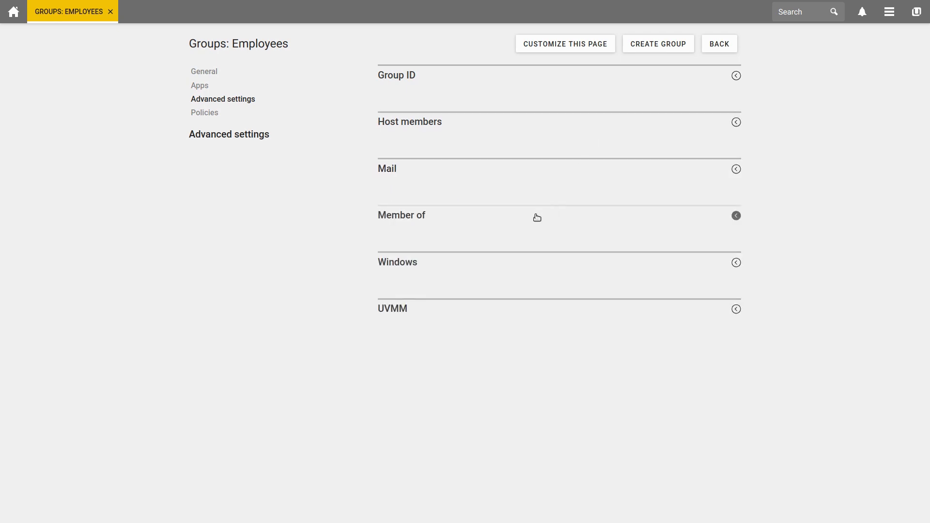
Make the Employees group a member of Domain Users and expand the Group ID section
left_click(737, 215)
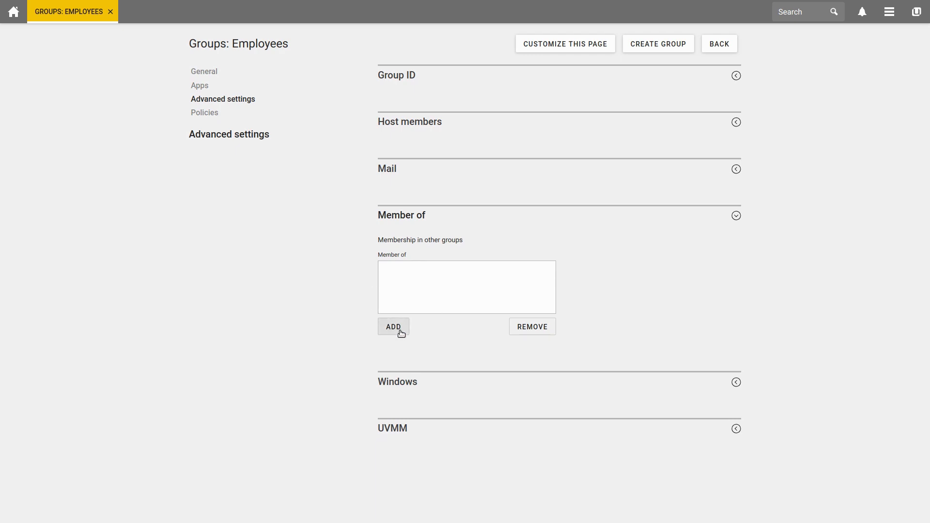
mouse_move(406, 315)
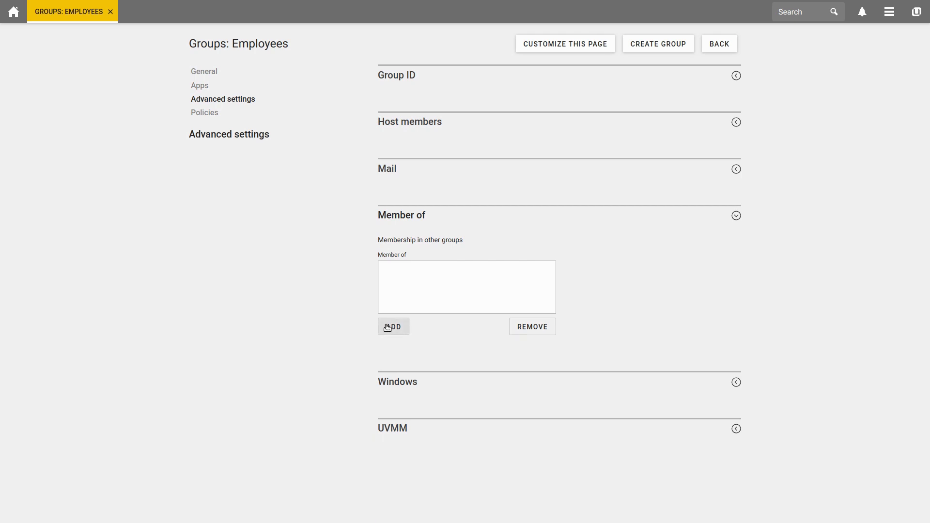
left_click(393, 326)
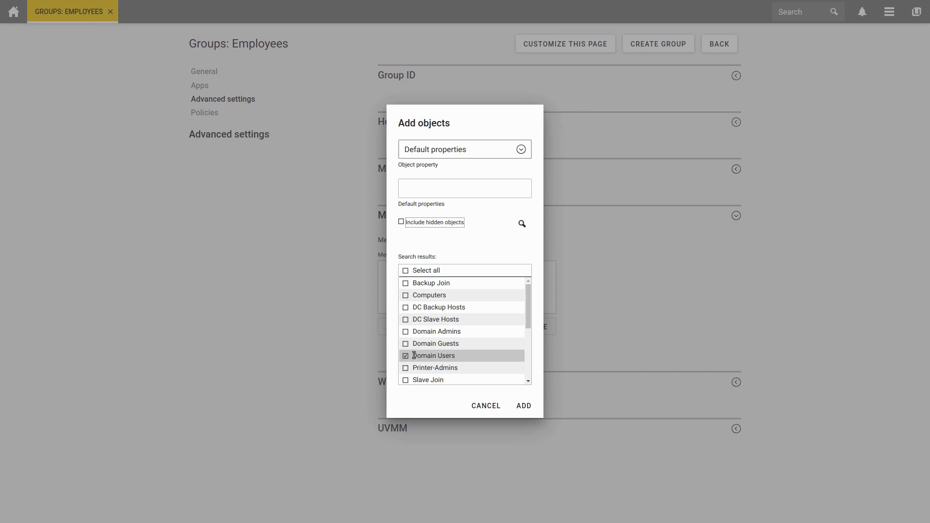
scroll("down", 3)
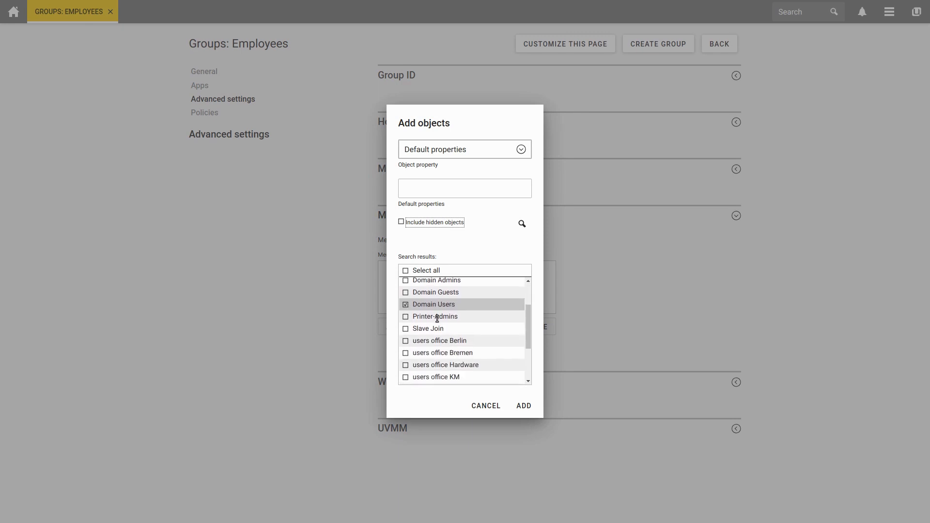
scroll("down", 3)
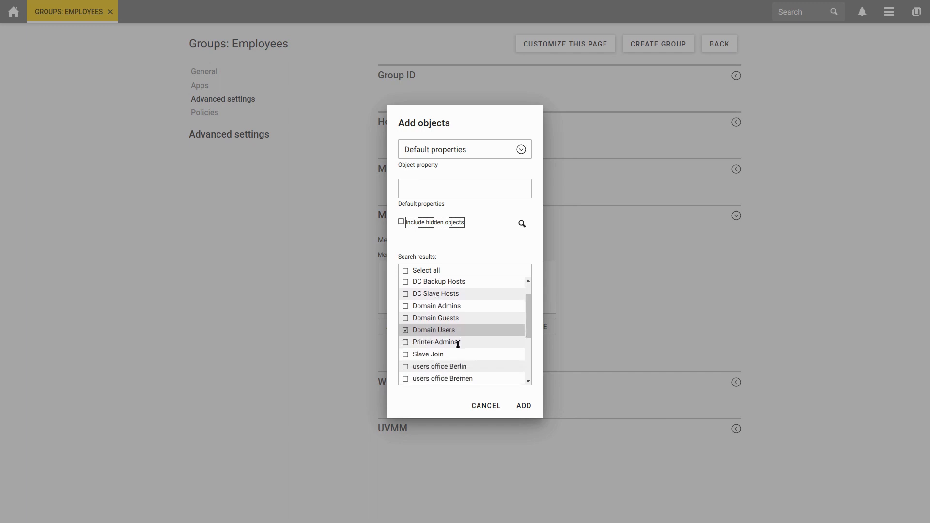
left_click(523, 406)
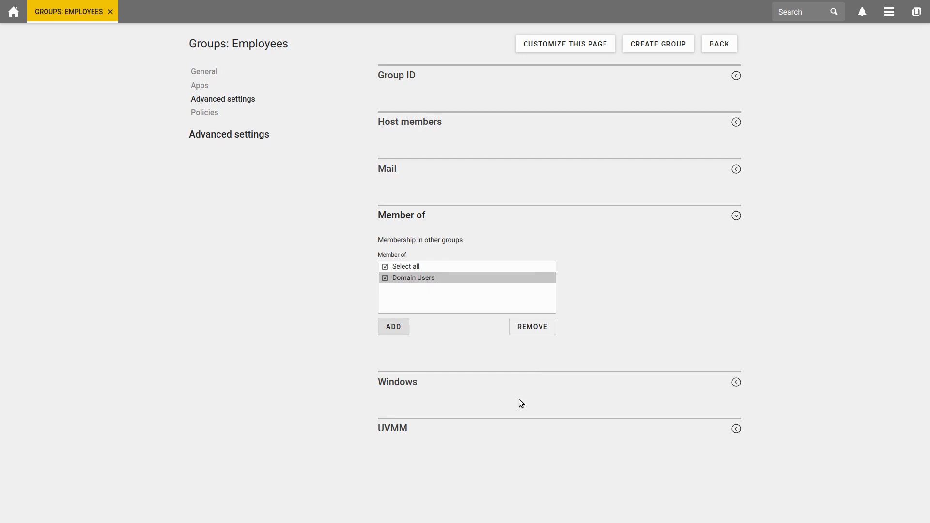
left_click(737, 75)
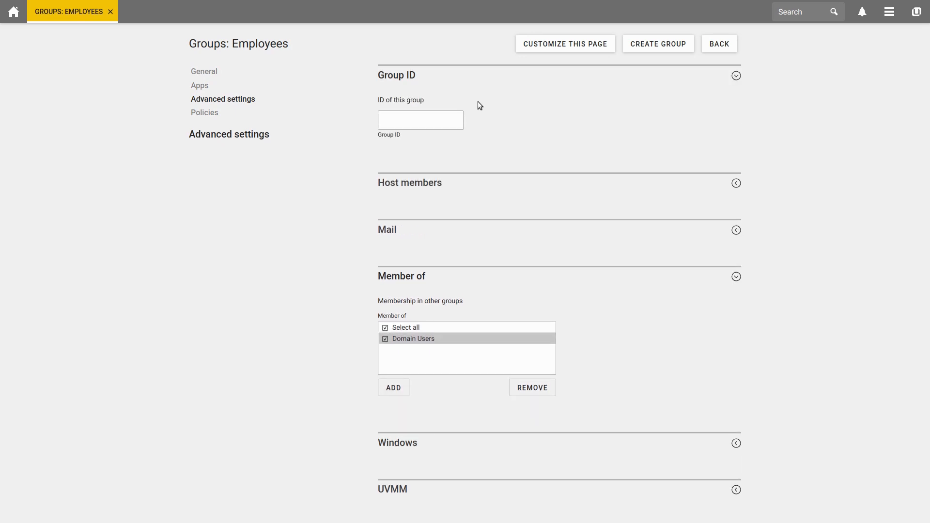
Show the Employees group's inherited Policies page with its UMC policy section
left_click(420, 119)
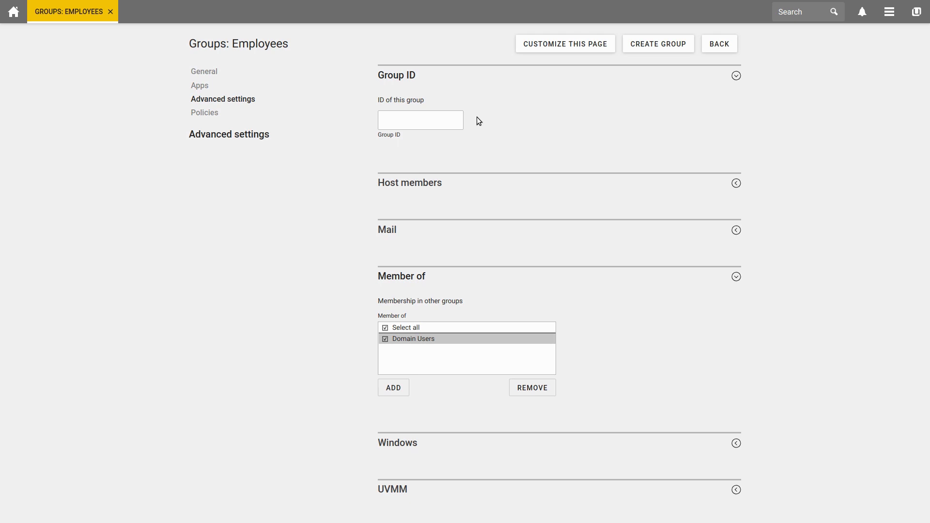
left_click(204, 113)
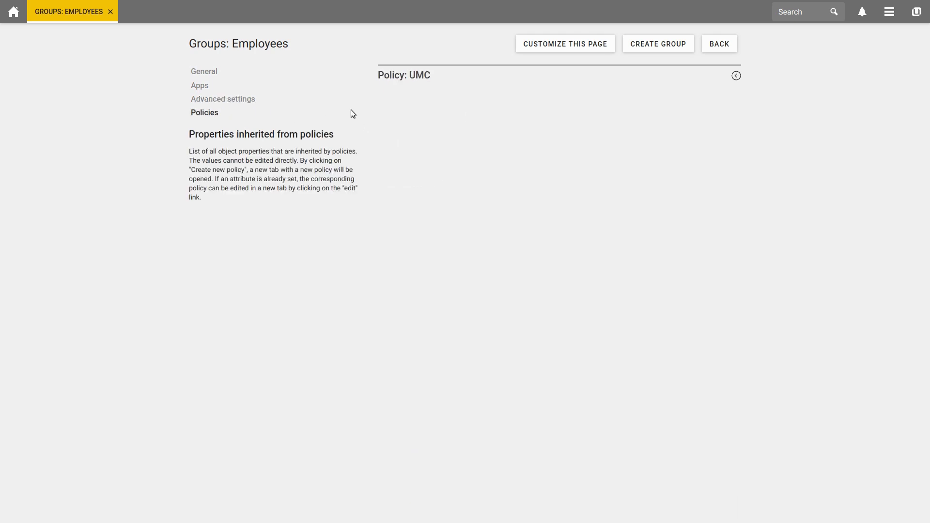
Review existing UMC policy configurations and start creating a new UMC policy
left_click(735, 76)
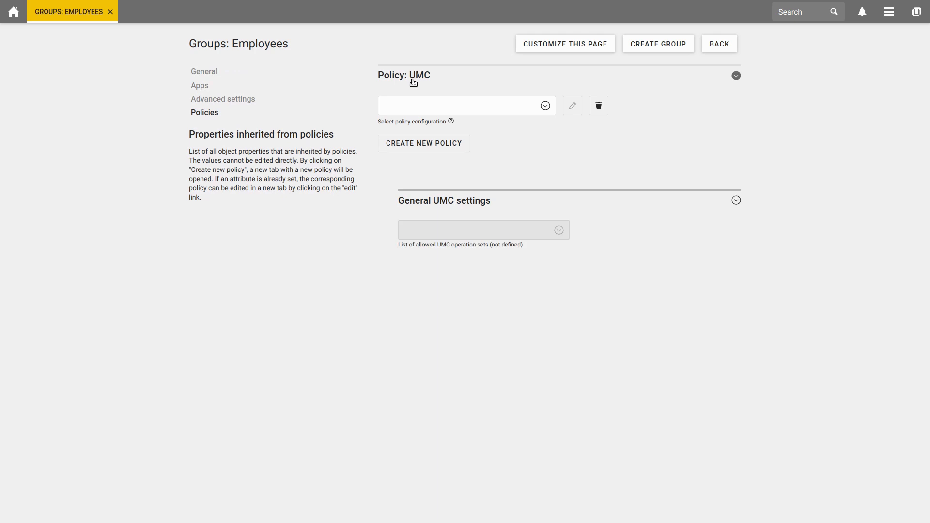
left_click(544, 106)
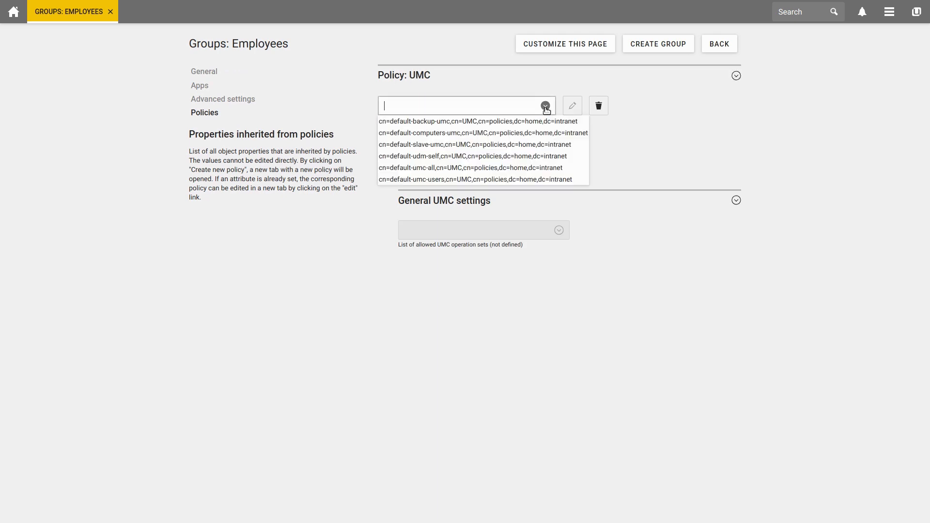
mouse_move(475, 144)
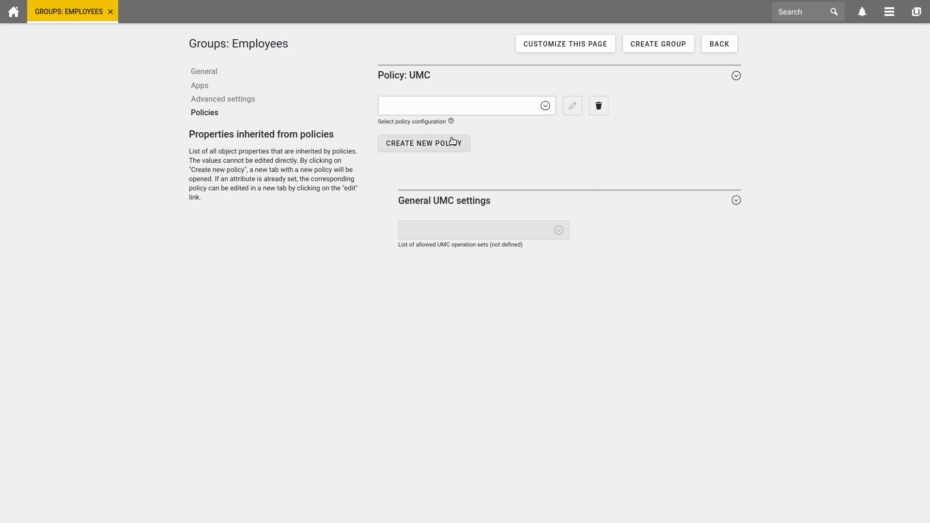
left_click(423, 143)
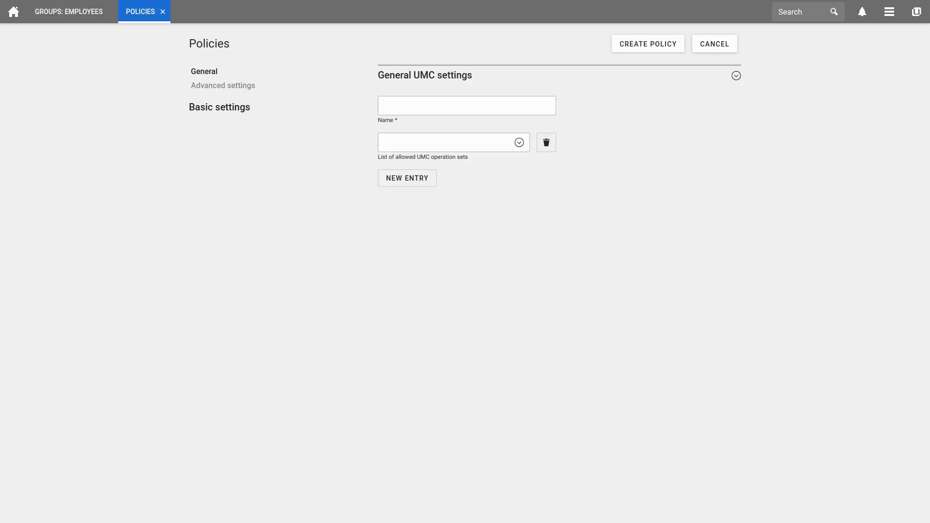
Draft a UMC policy with the View system statistics (mrtg-all) operation set, then discard it
type("Name")
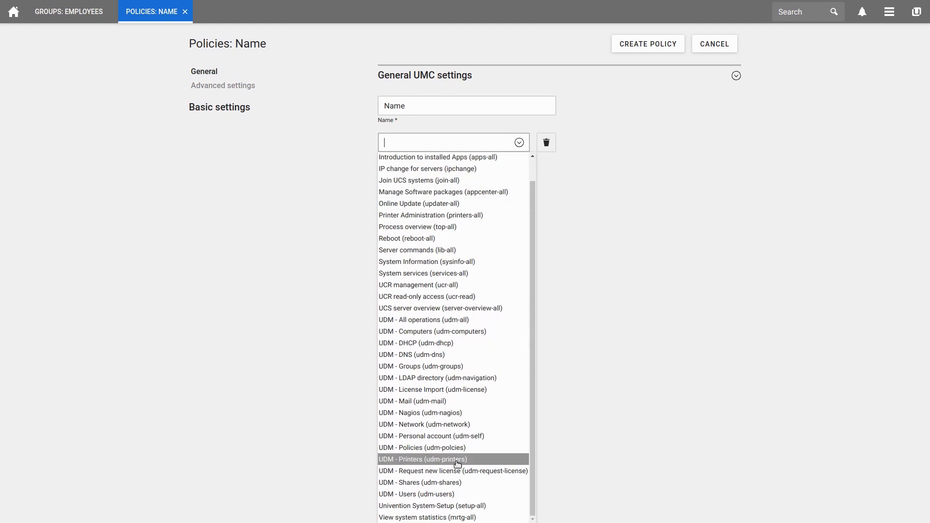
mouse_move(453, 517)
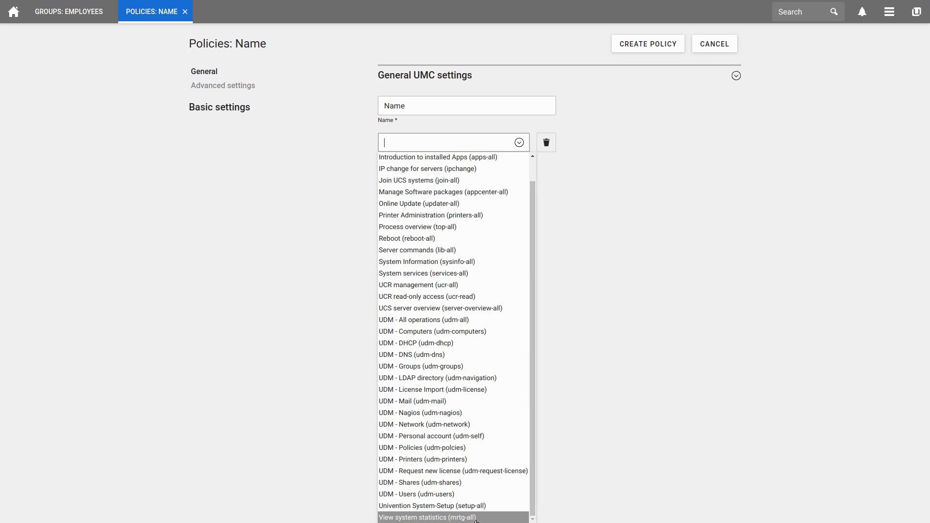
left_click(427, 518)
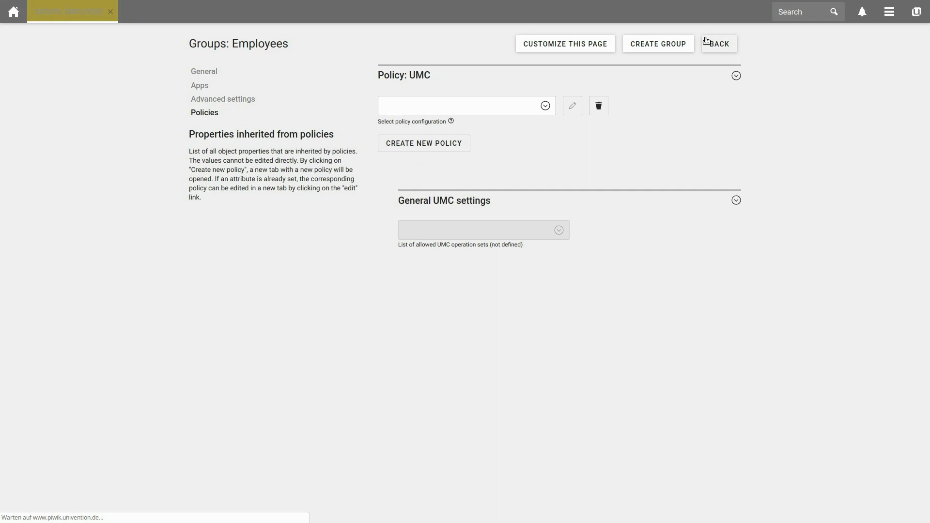
left_click(424, 143)
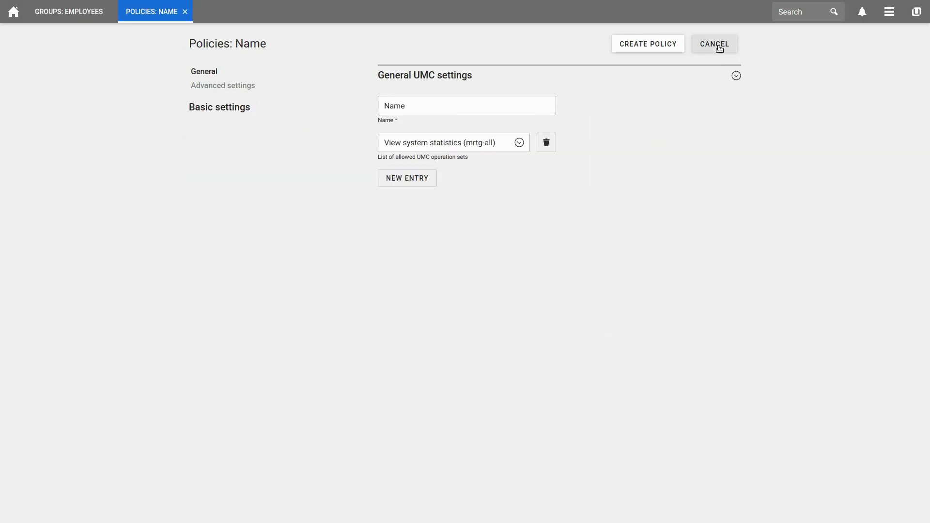
left_click(715, 44)
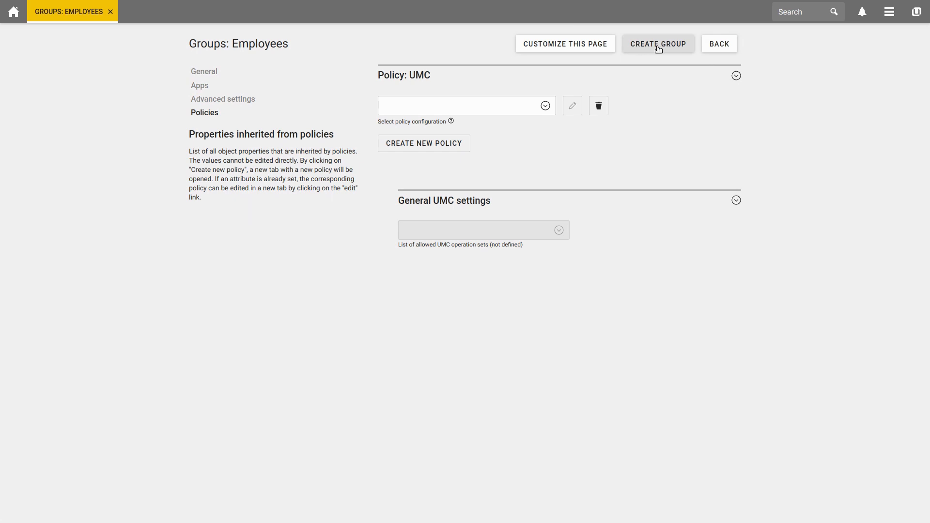
Start a new group in the default container named Customer Service & Develpoment
left_click(657, 43)
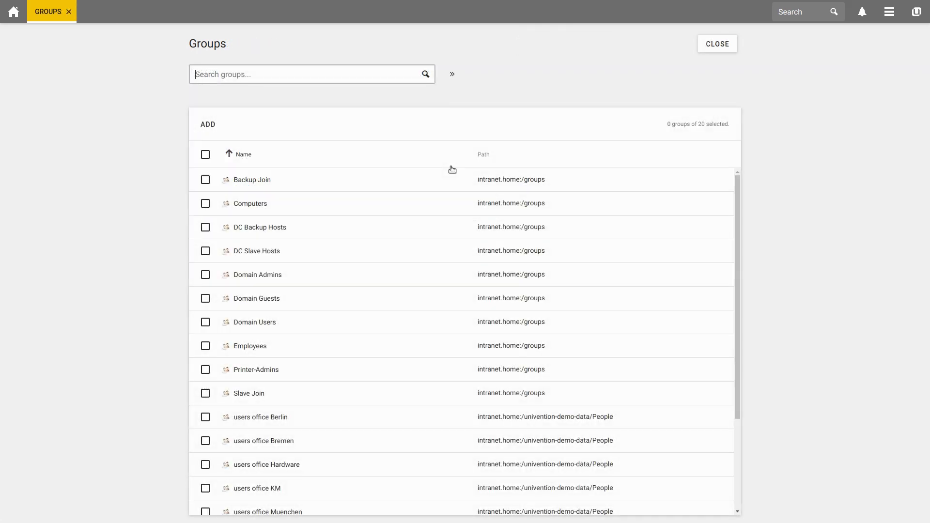
left_click(207, 124)
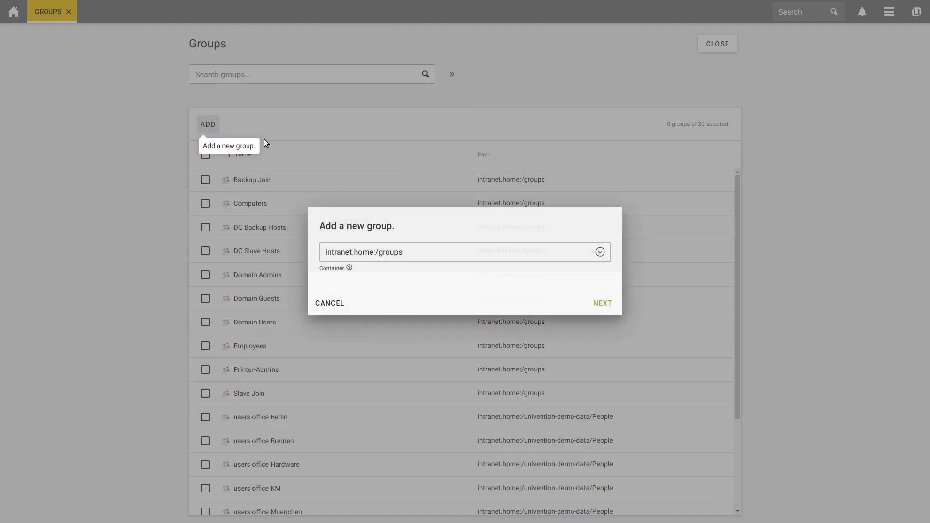
left_click(601, 303)
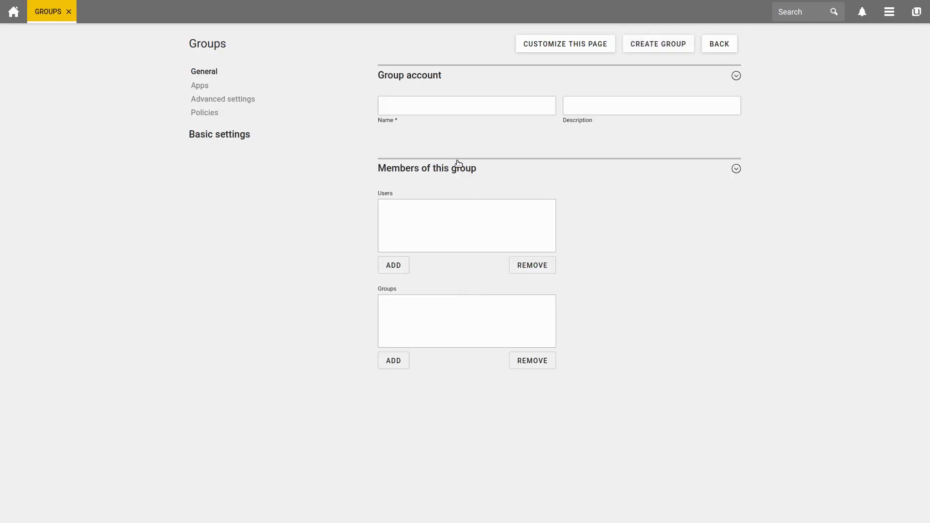
type("Customer Service & Develpoment")
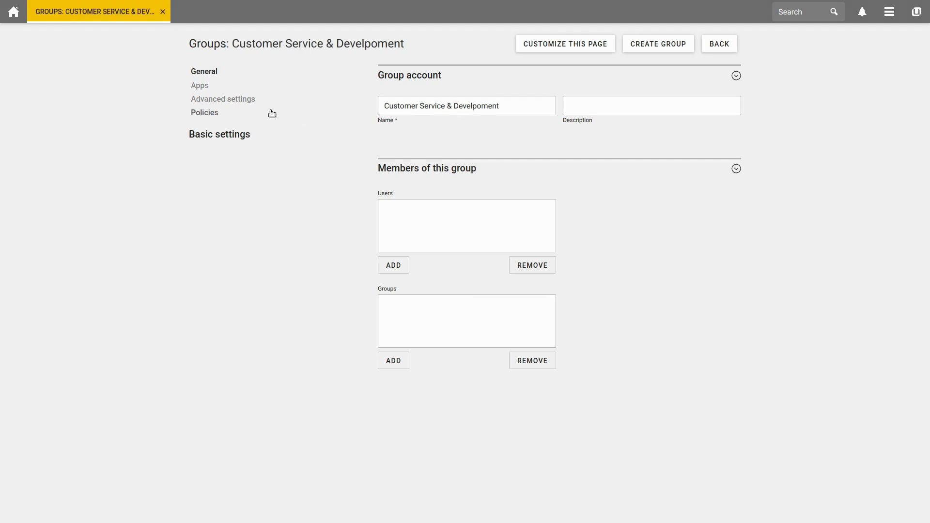
Choose Employees as the new group's parent in its Member of settings
left_click(223, 98)
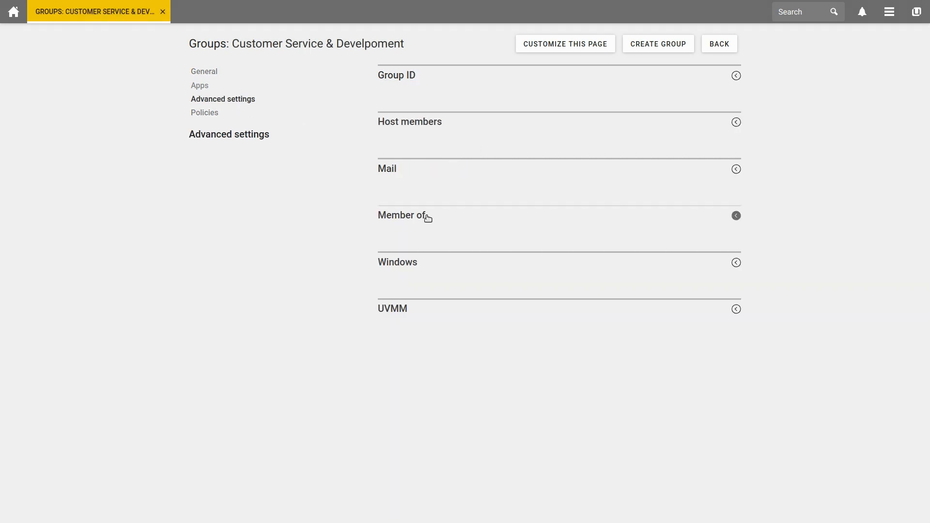
left_click(735, 216)
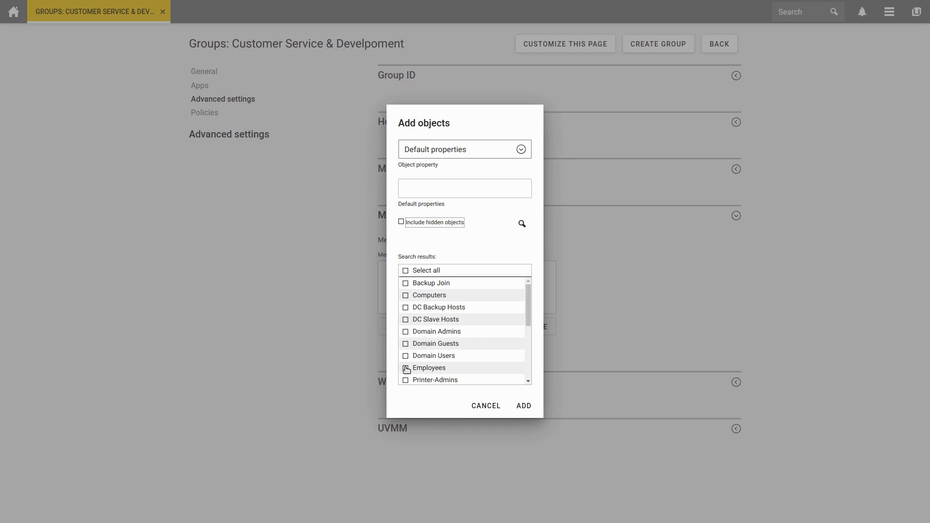
left_click(523, 407)
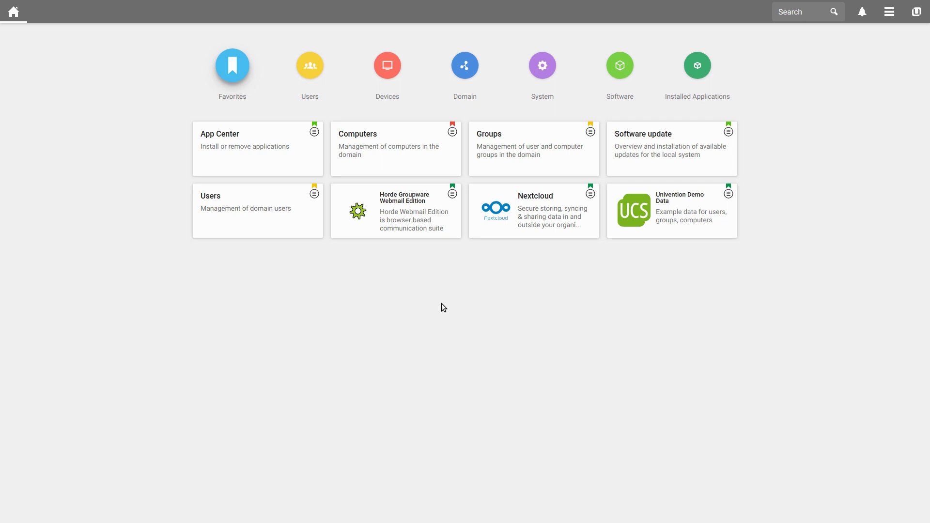
mouse_move(474, 295)
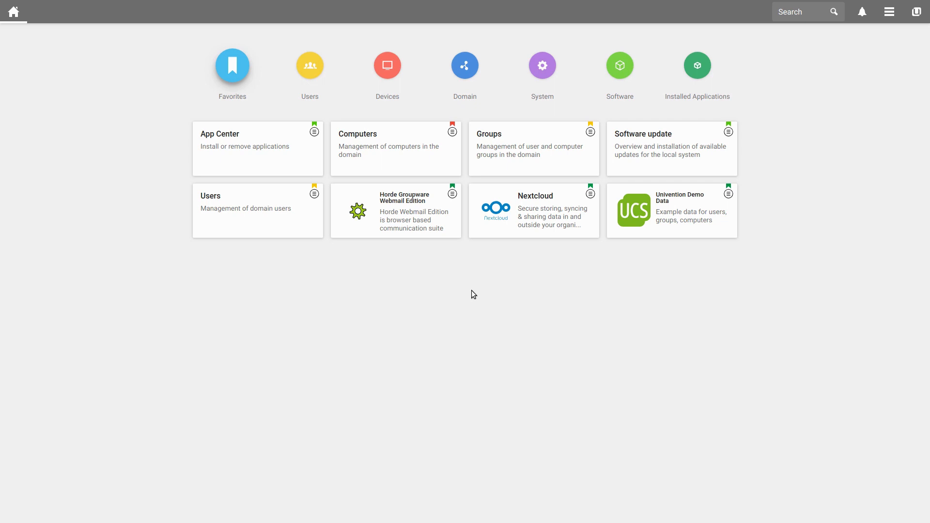
mouse_move(495, 281)
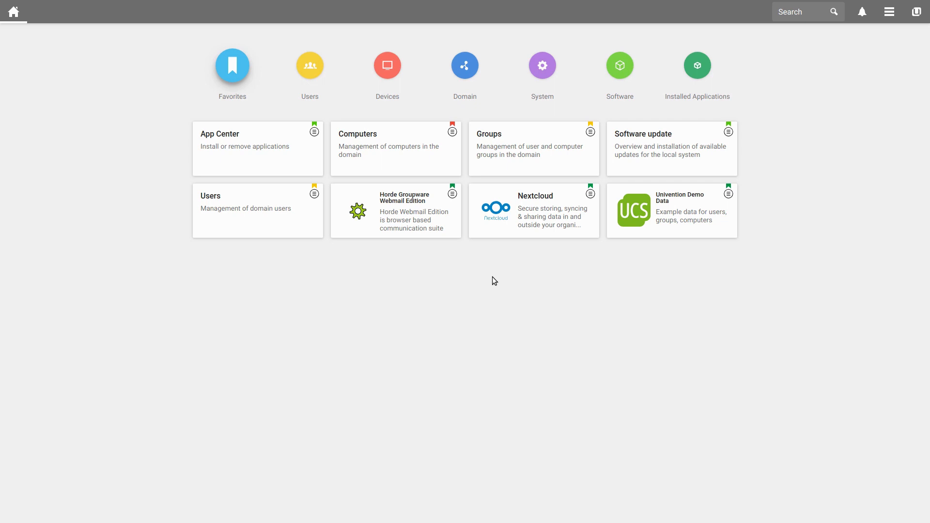
mouse_move(499, 337)
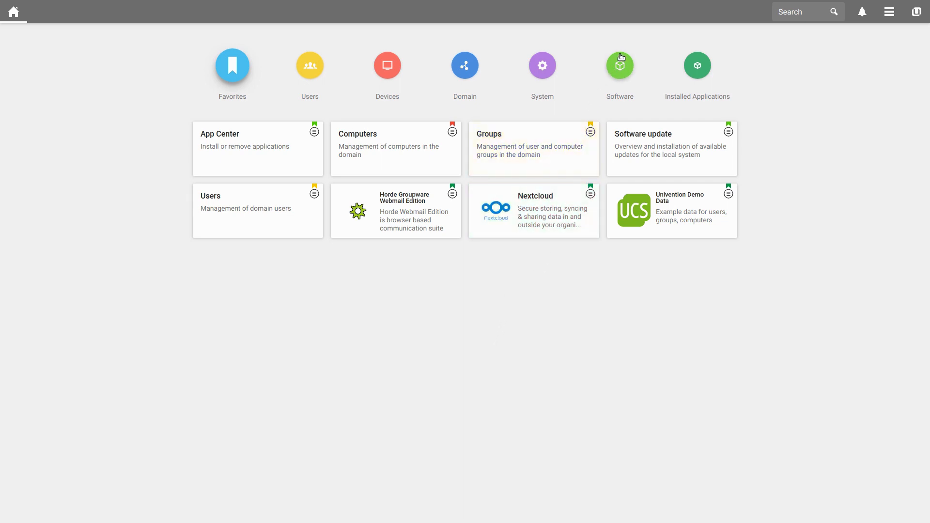
Show the Software category of modules on the start page
left_click(619, 65)
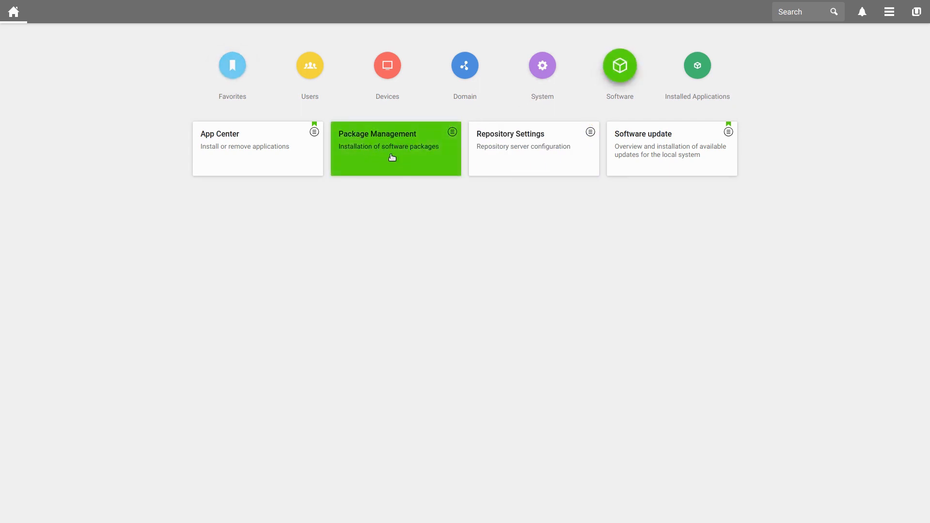
Install the univention-admingrp-user-passwordreset package found via Package Management search for univention-admingrp
left_click(396, 148)
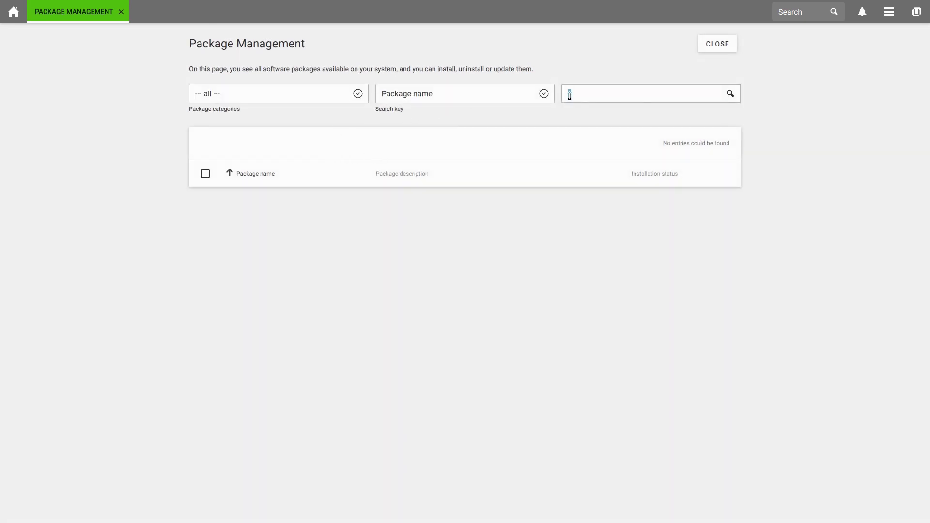
type("univention-admingrp")
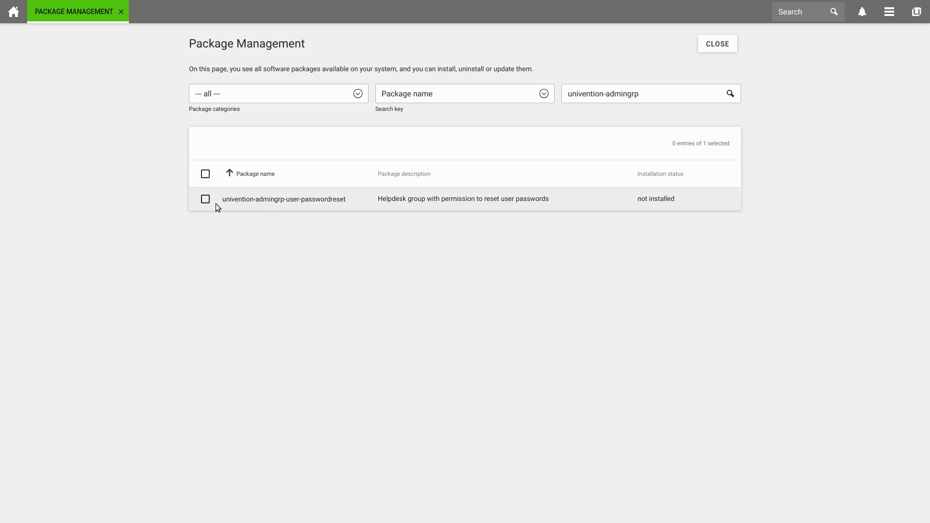
mouse_move(217, 204)
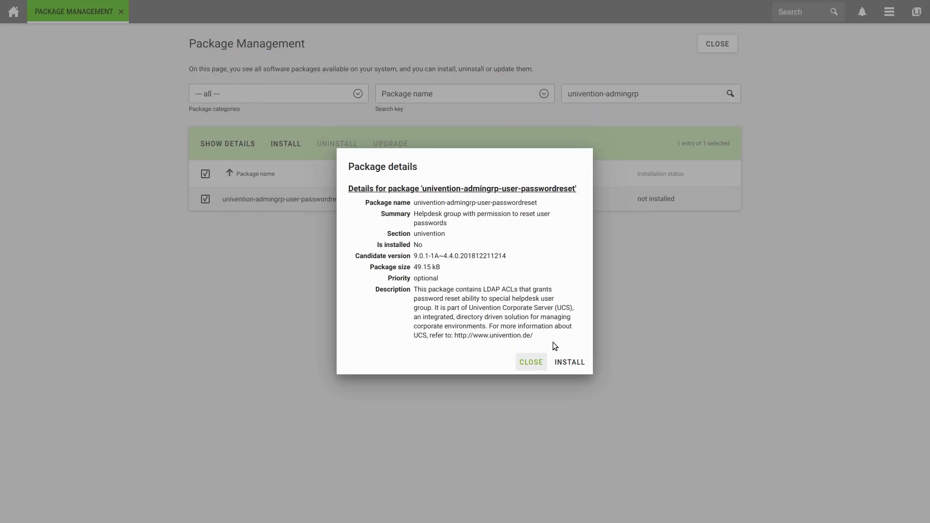
left_click(569, 361)
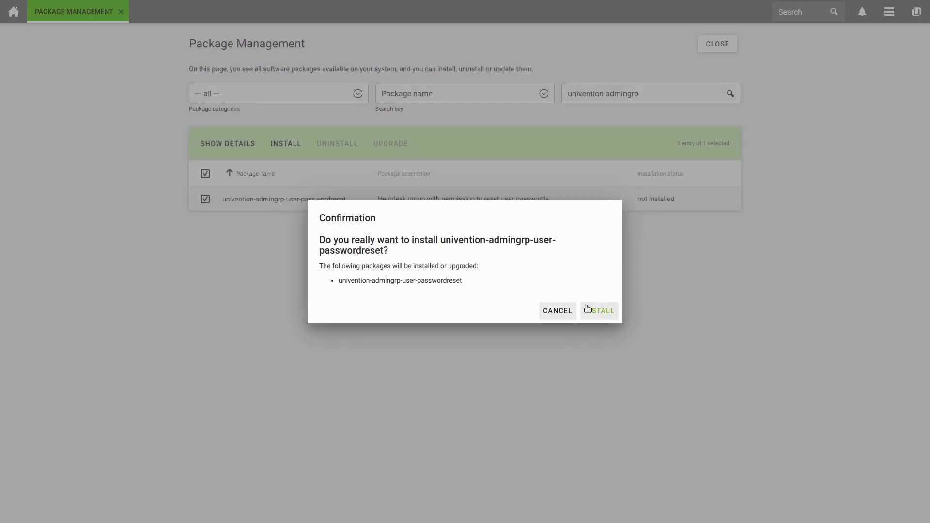
left_click(599, 310)
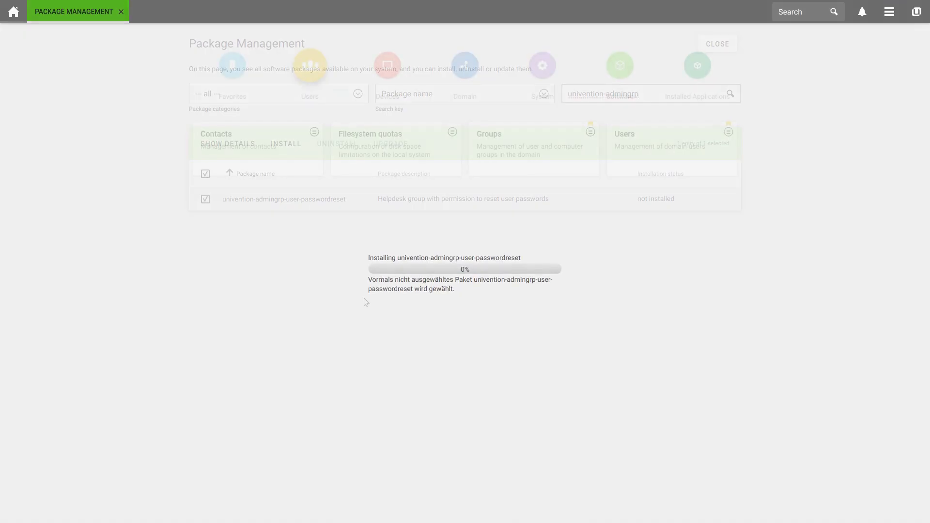
Return to the Groups module, now listing User Password Admins among 22 groups
left_click(120, 11)
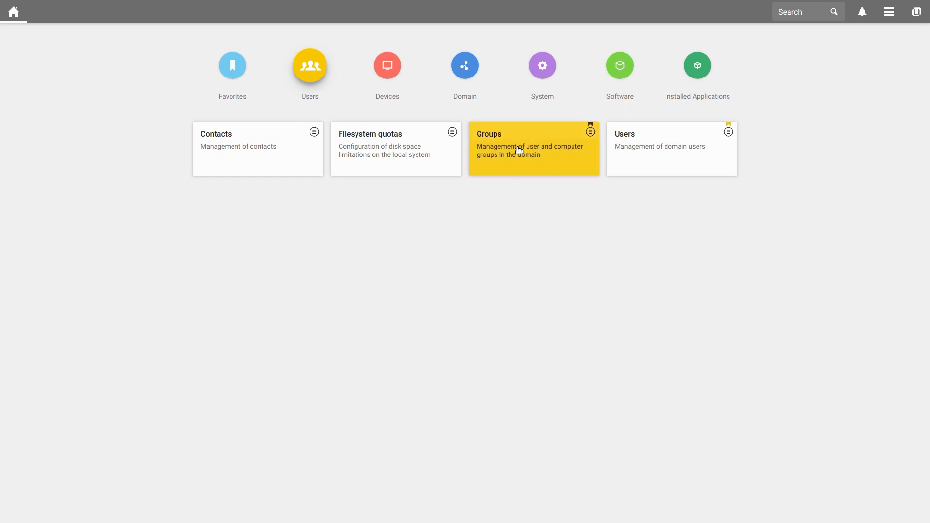
left_click(533, 148)
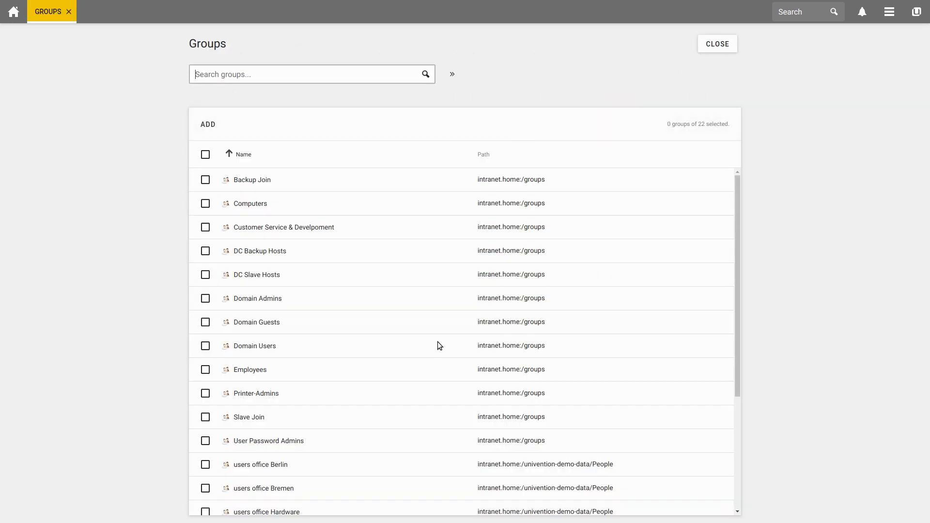
mouse_move(268, 441)
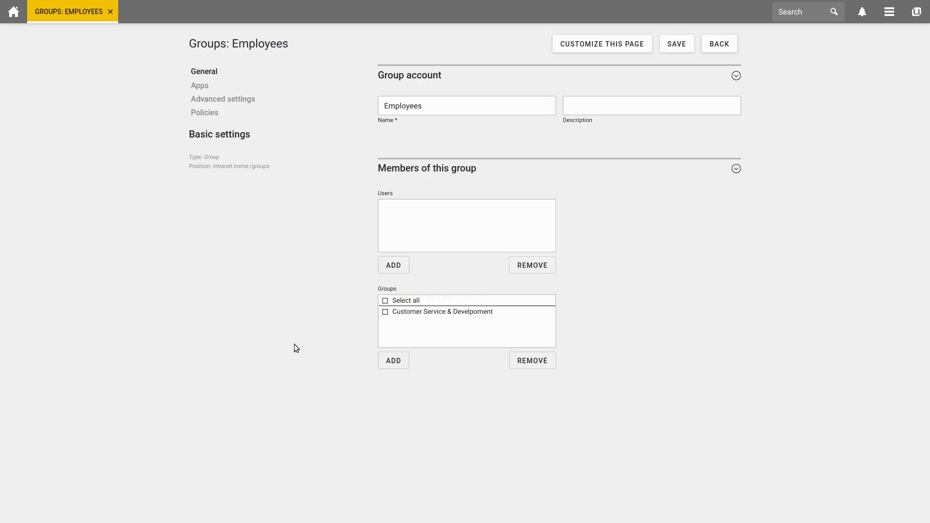
Add users bernd, chris, claudi and dagi as members of the Employees group
left_click(392, 265)
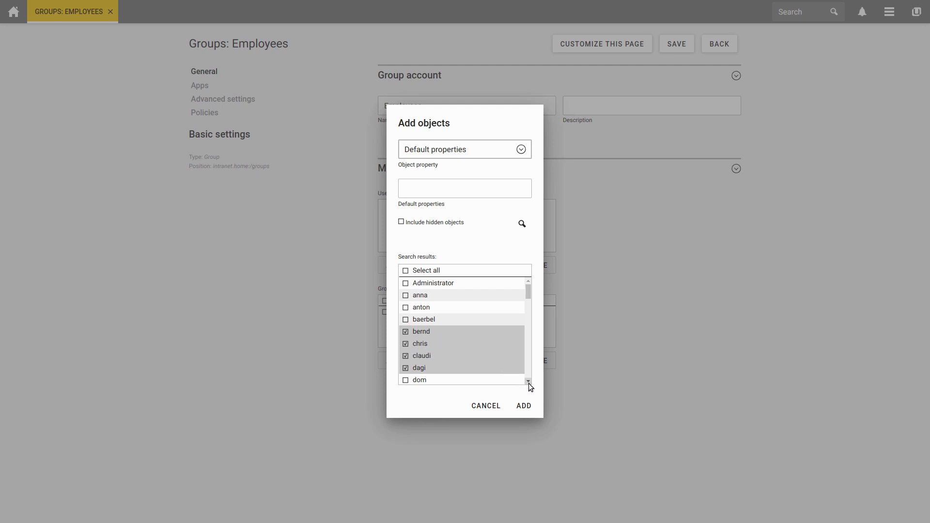
left_click(523, 406)
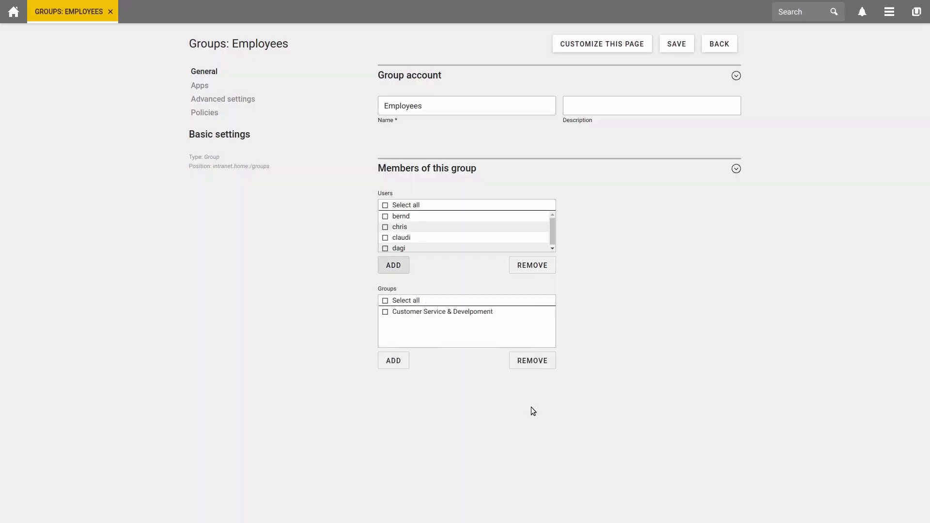